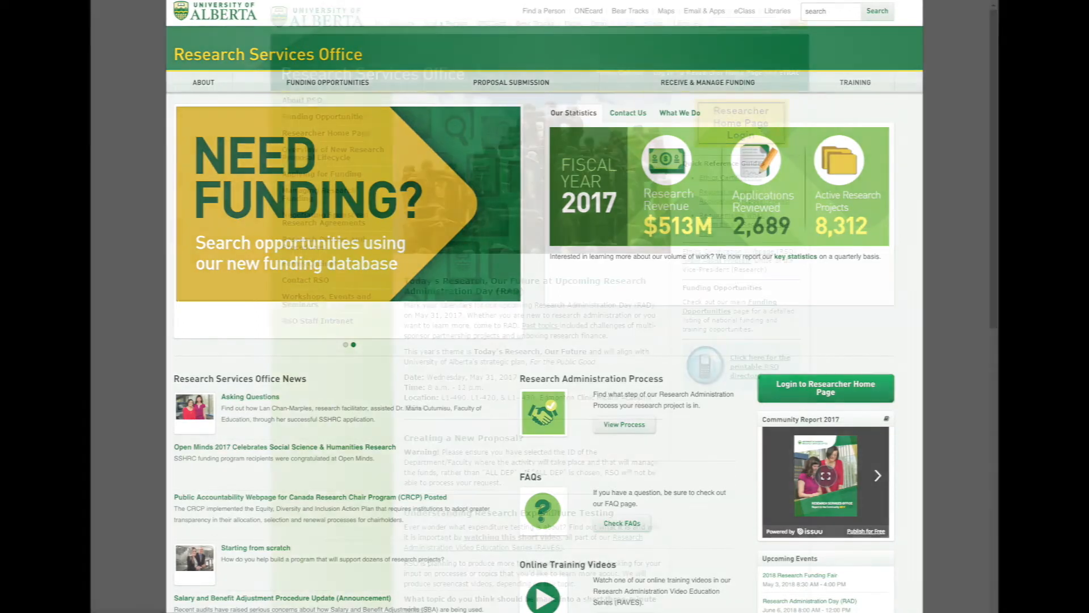
left_click(824, 387)
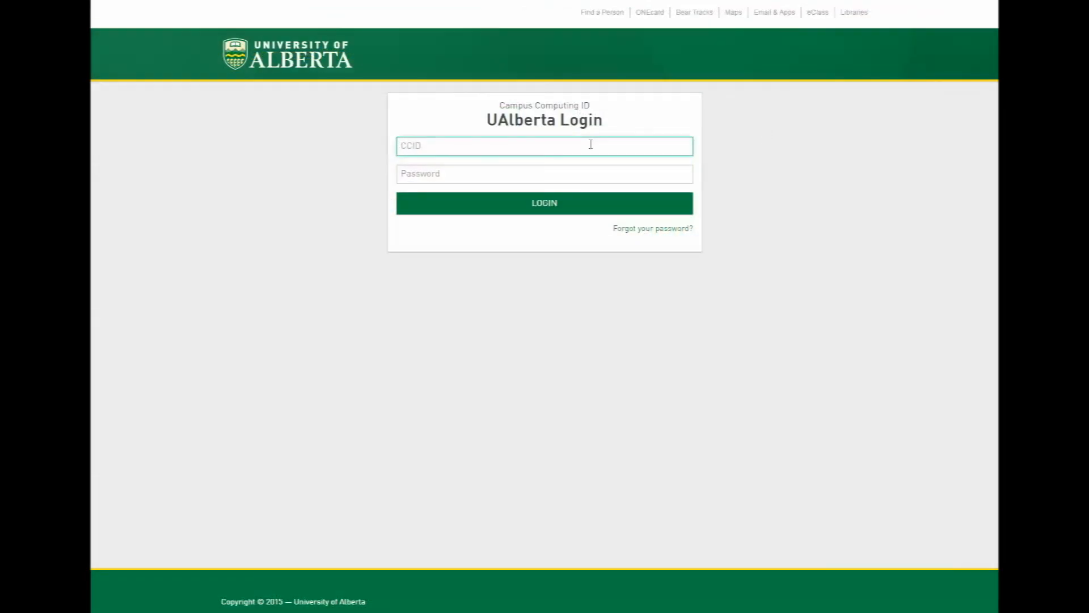
type("admccorm")
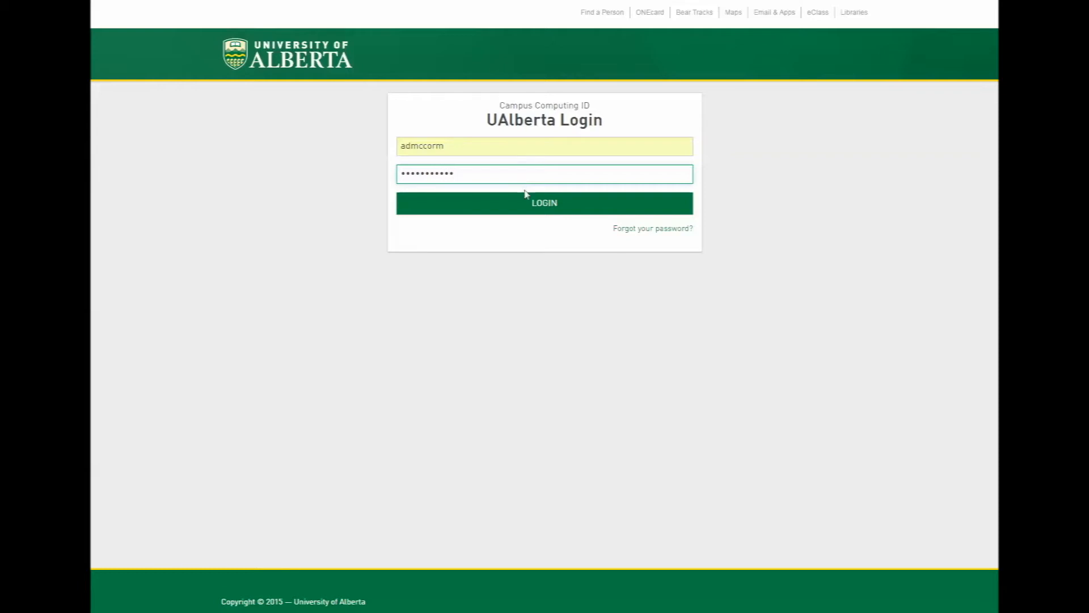
left_click(544, 203)
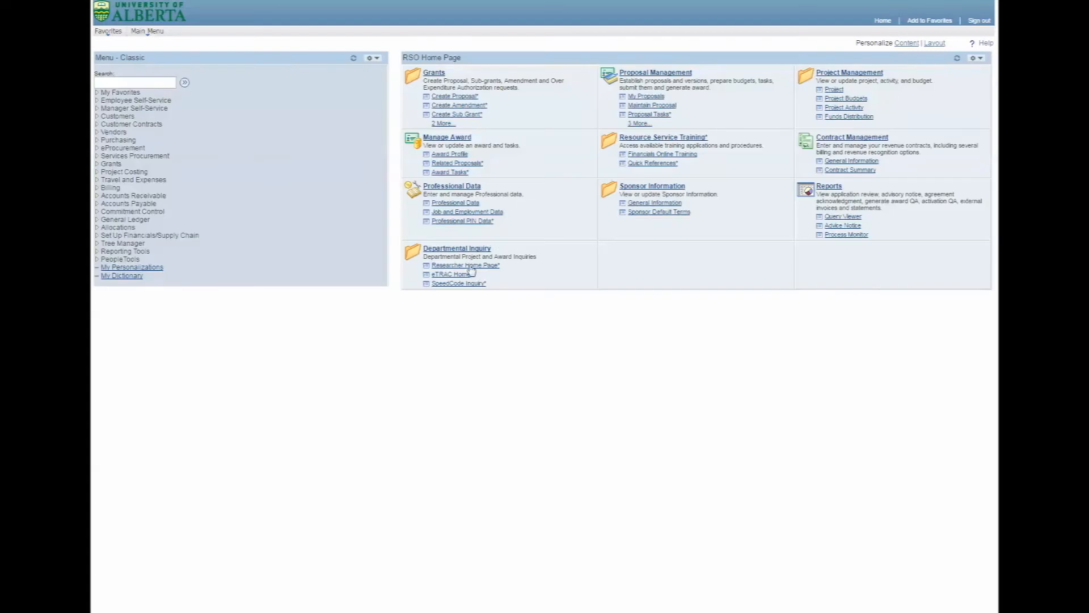
mouse_move(487, 270)
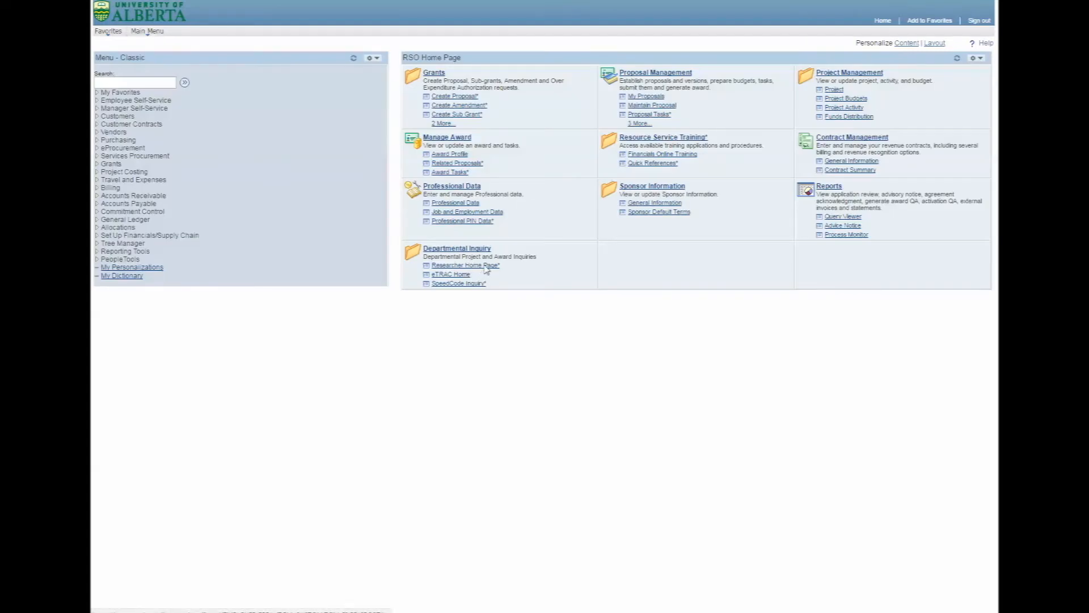
- Add a new Create Proposal record under business unit UOFAB with proposal ID NEXT
left_click(465, 266)
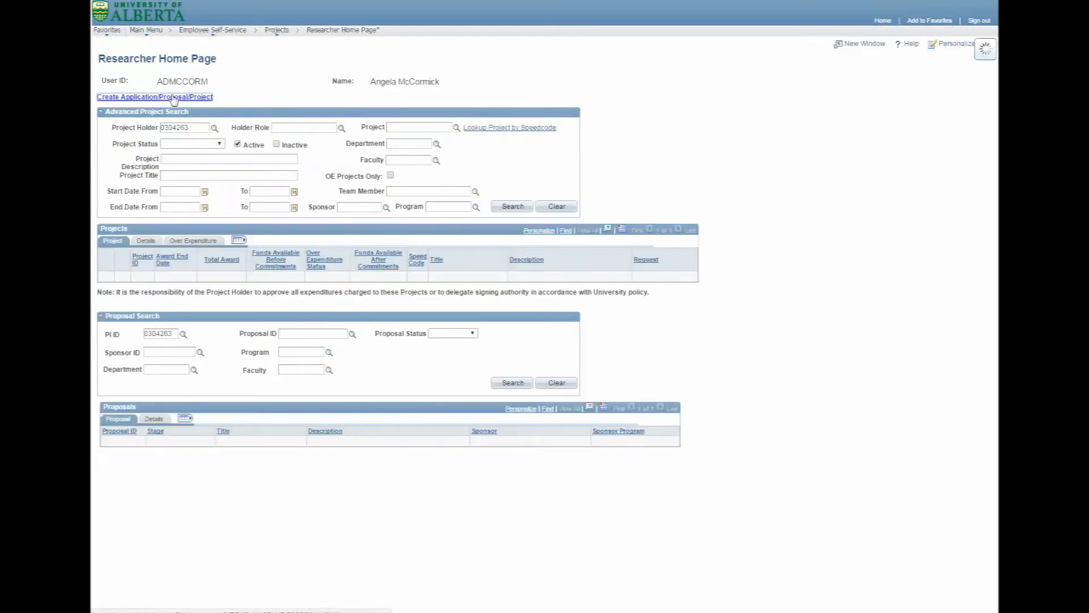
left_click(156, 97)
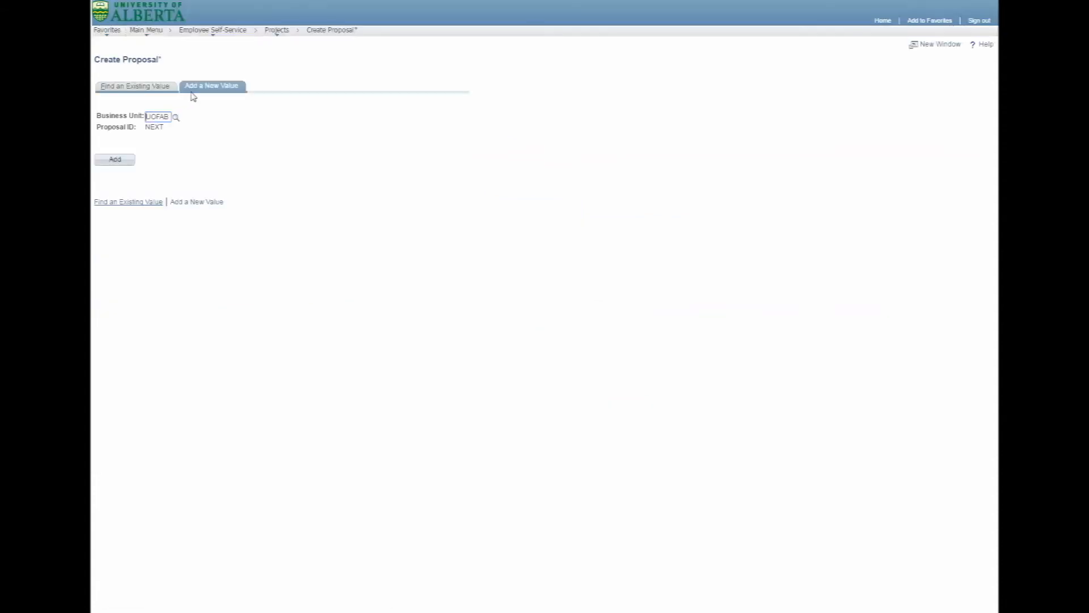
mouse_move(156, 167)
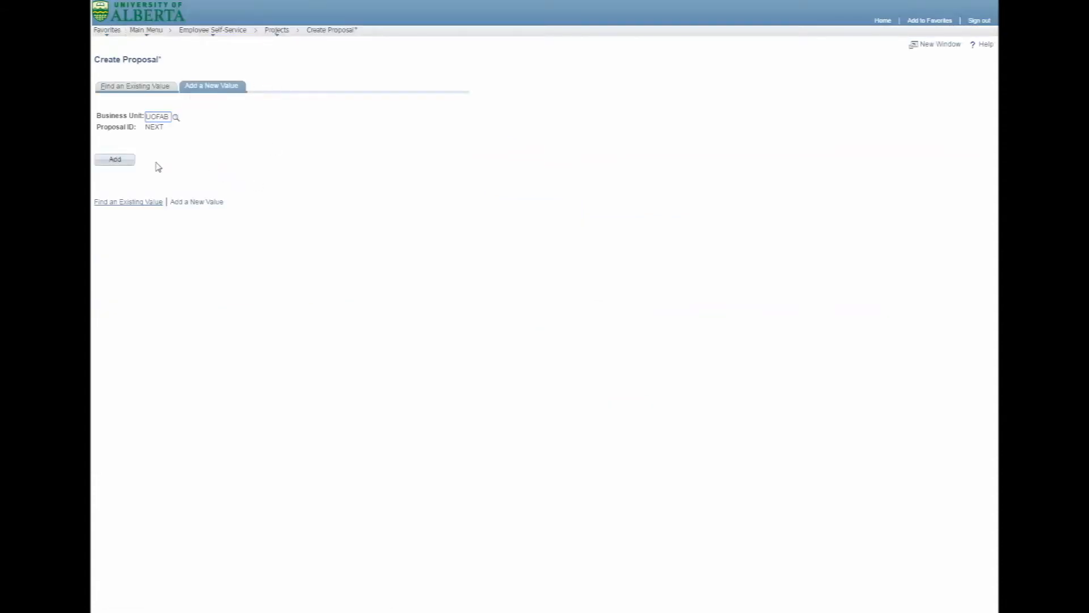
left_click(114, 159)
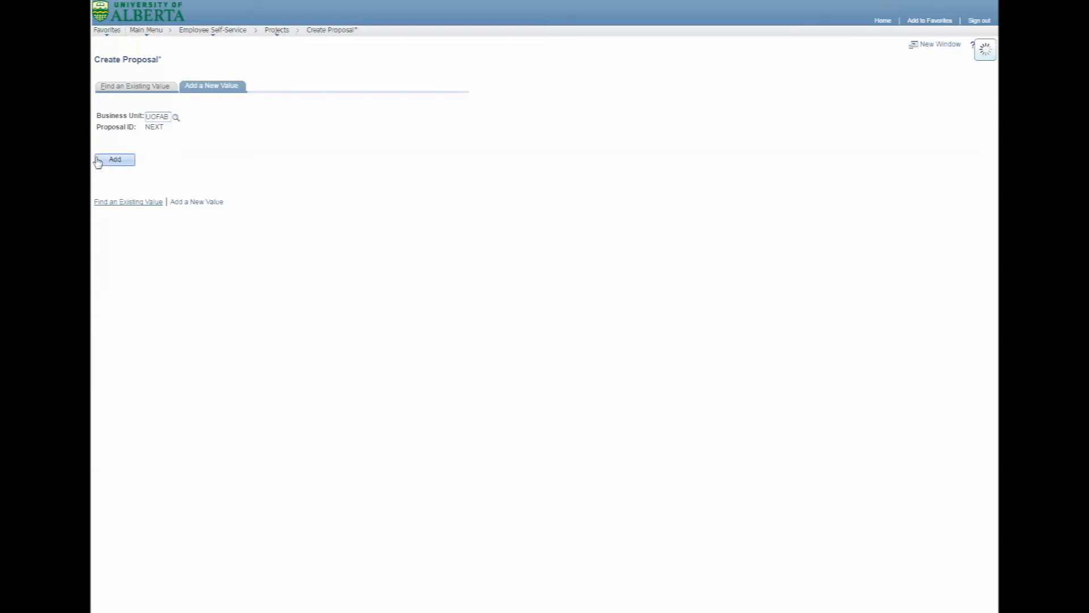
- Title the project 'Sample Title' and keep request type Application/Proposal-New
left_click(114, 159)
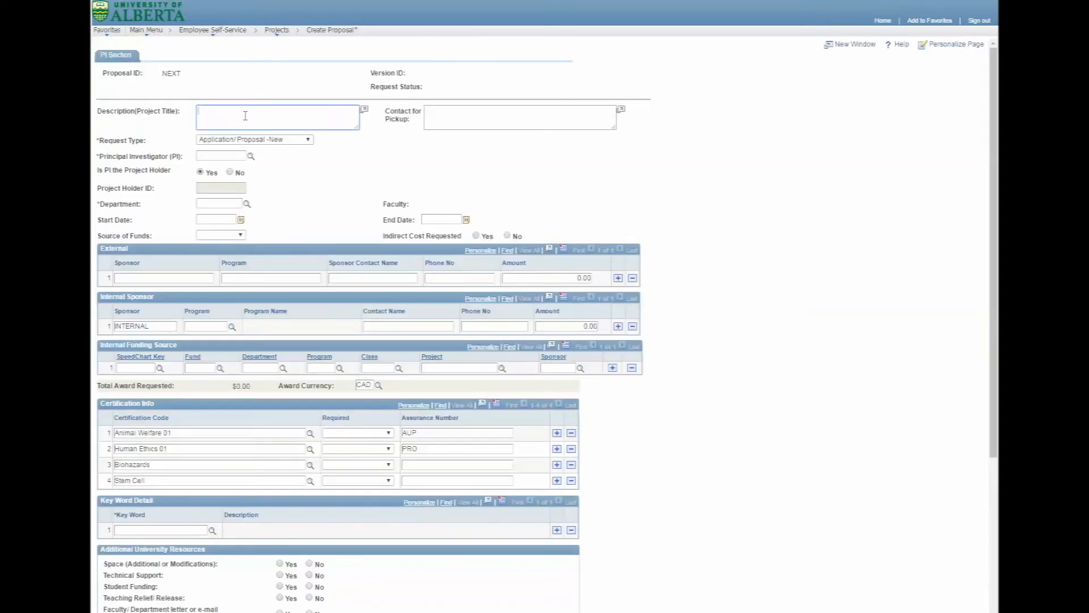
type("Sample")
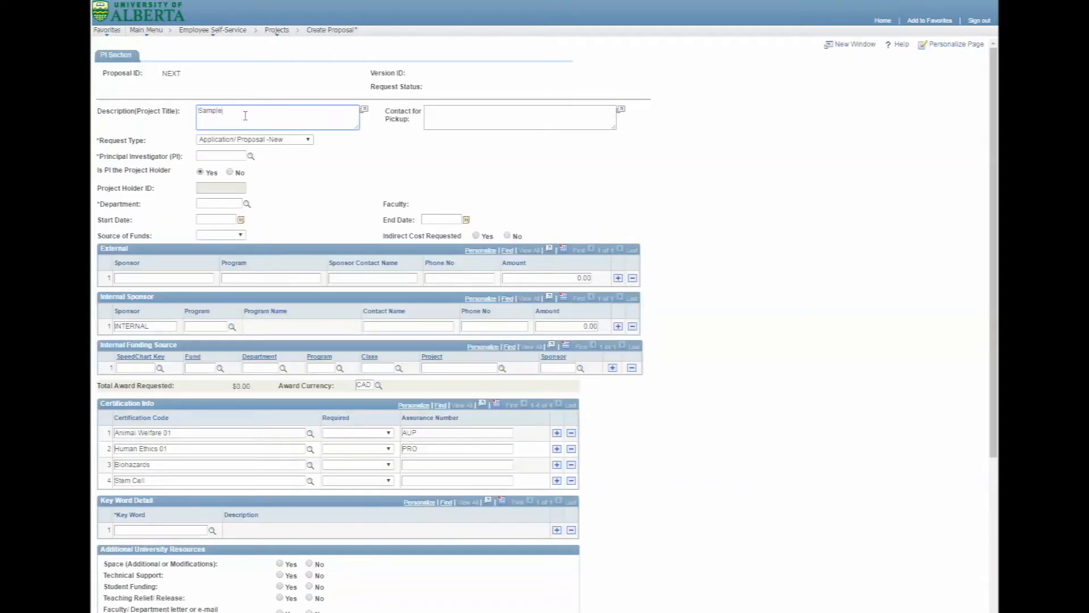
type("Title")
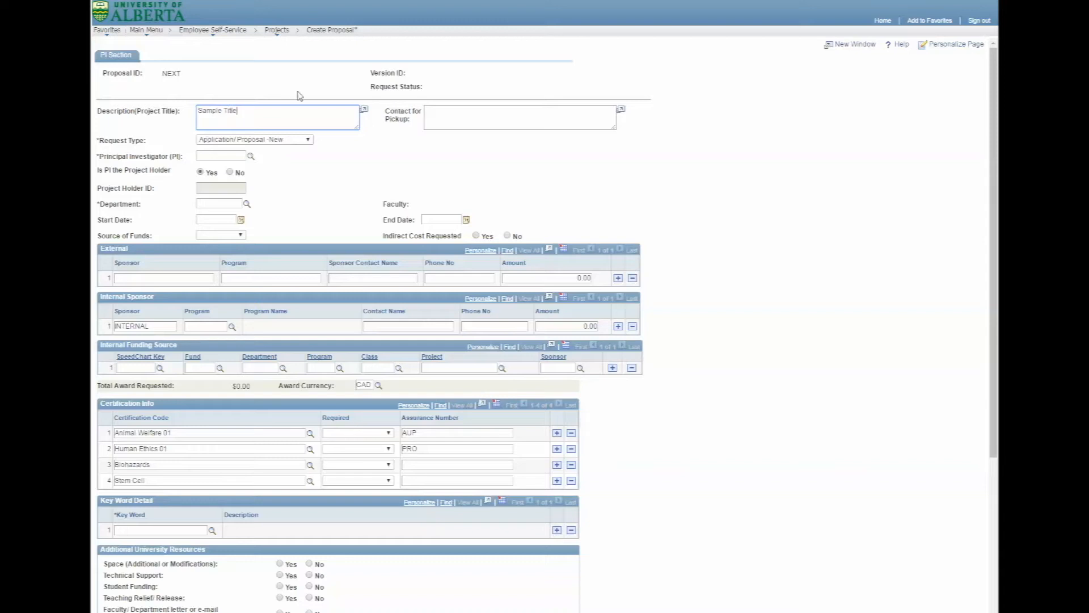
left_click(308, 139)
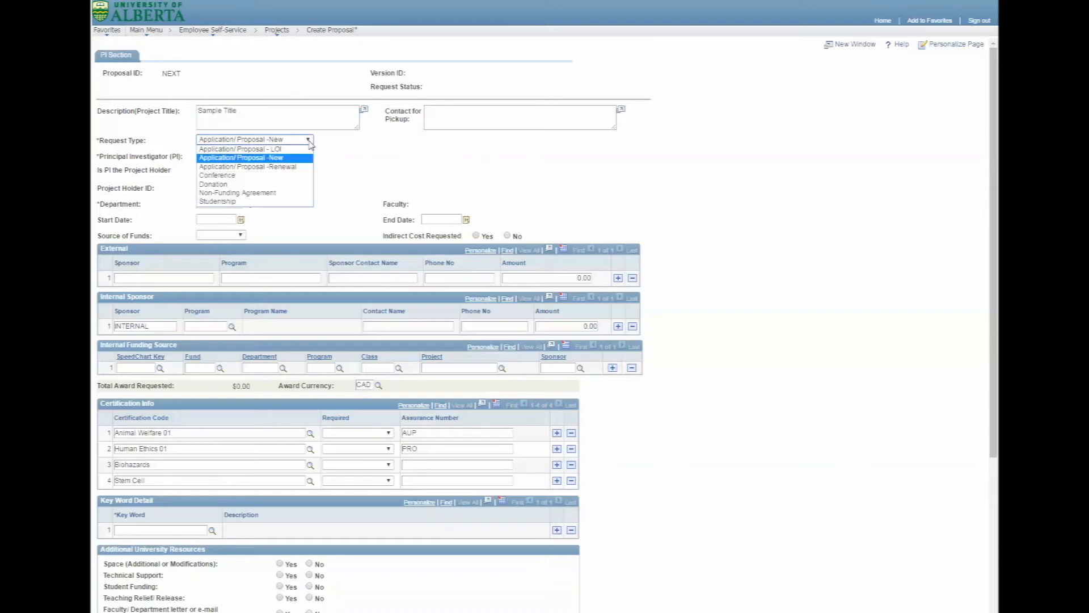
left_click(240, 156)
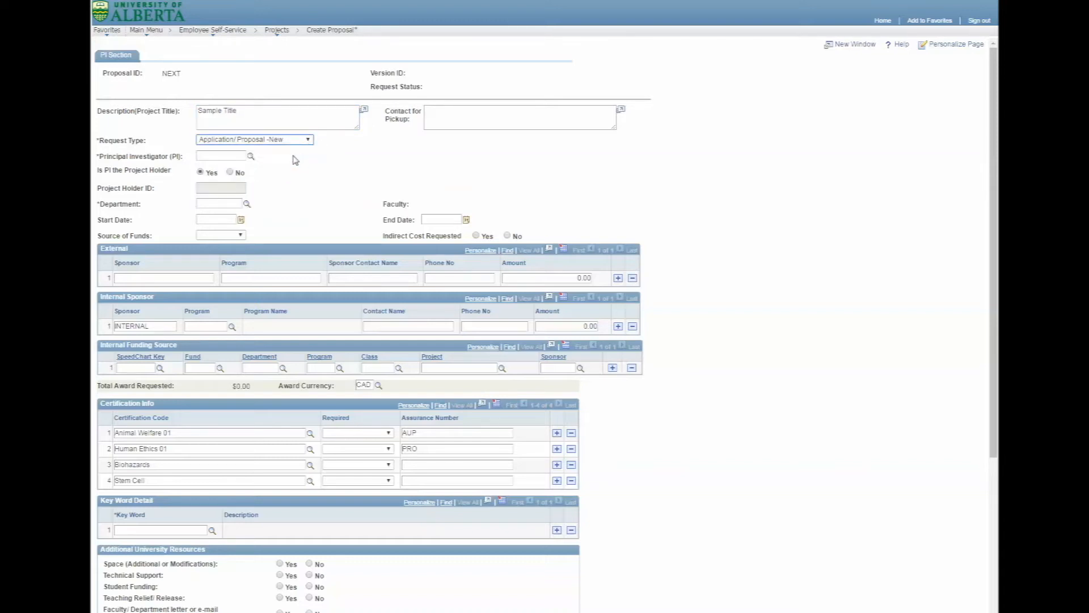
left_click(219, 155)
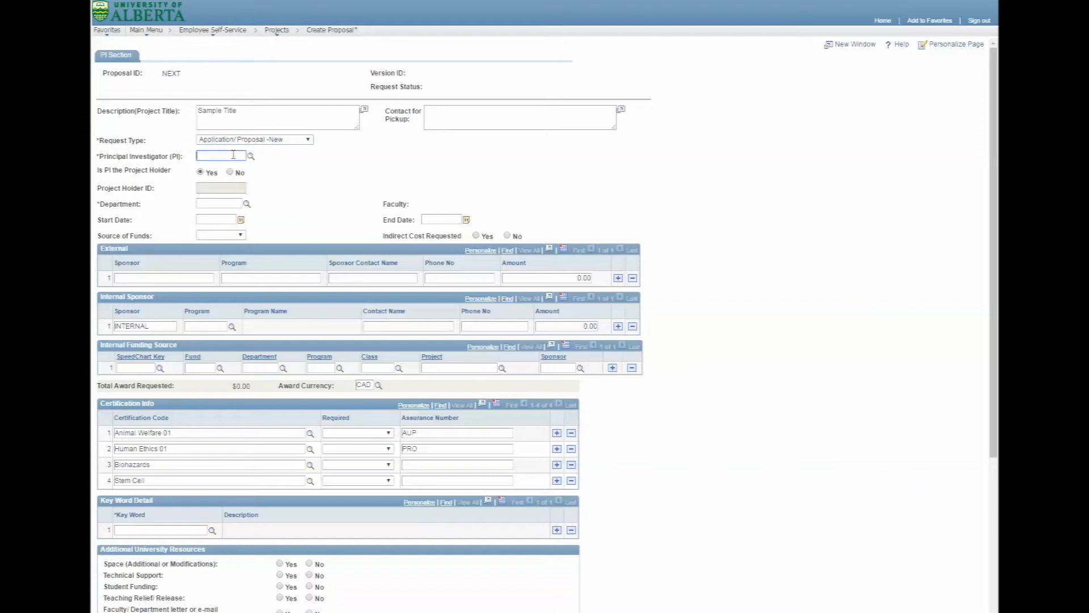
type("115")
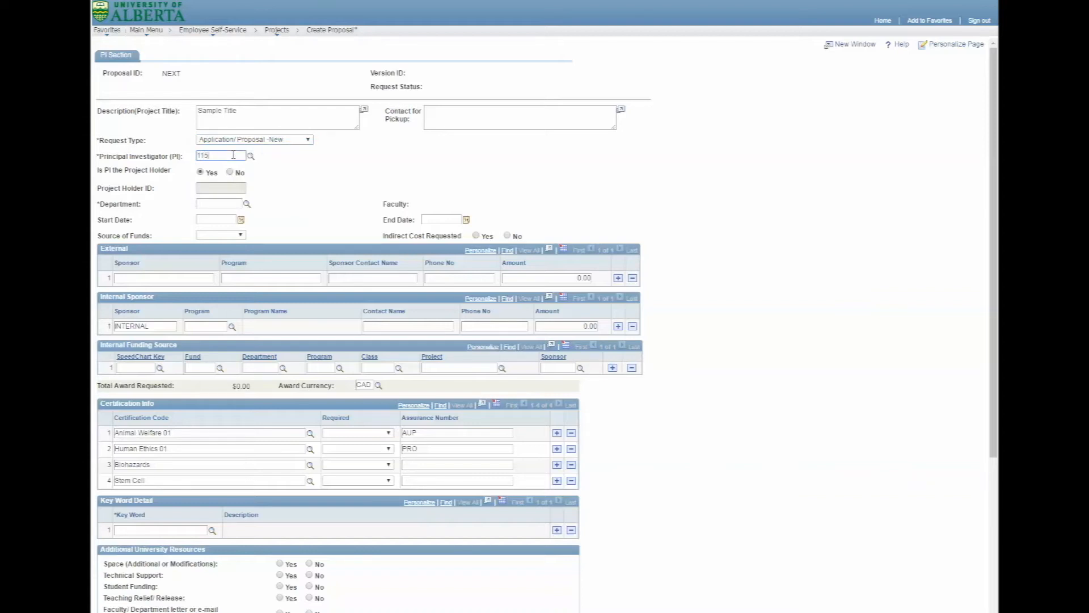
type("0258")
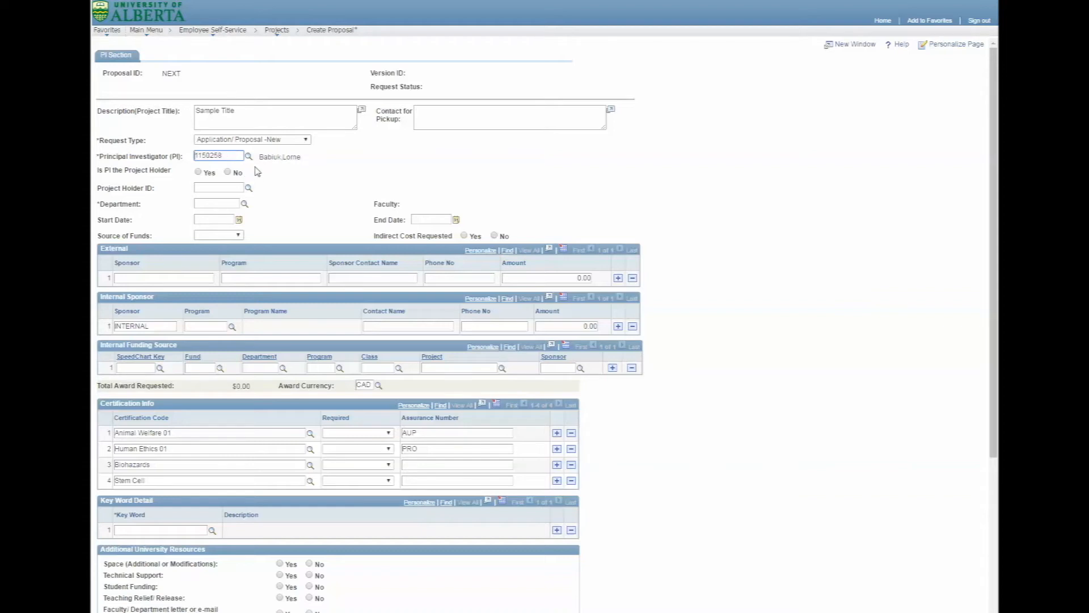
mouse_move(249, 155)
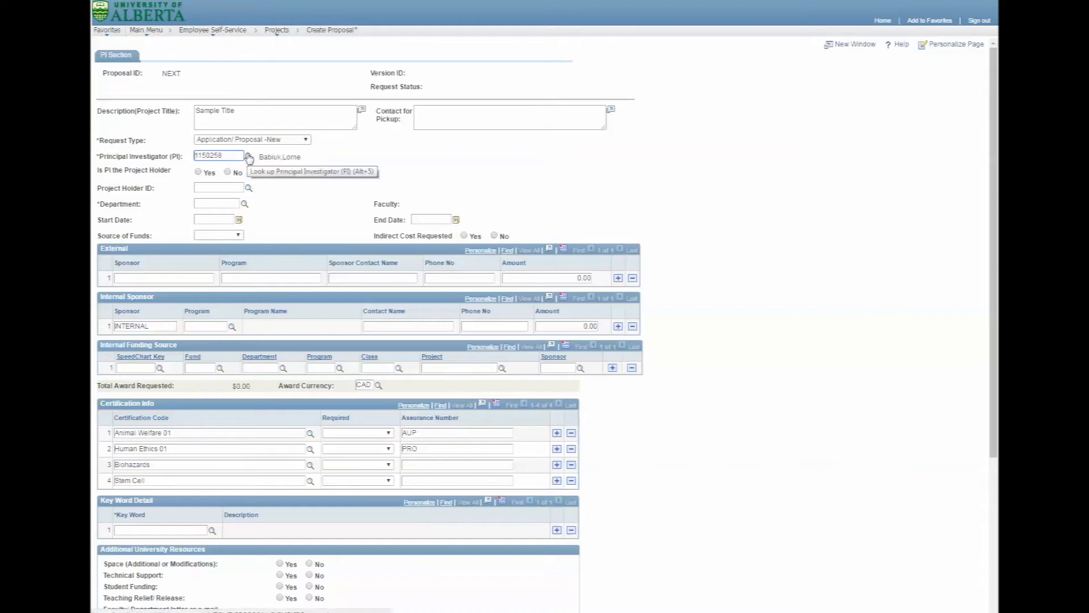
mouse_move(273, 184)
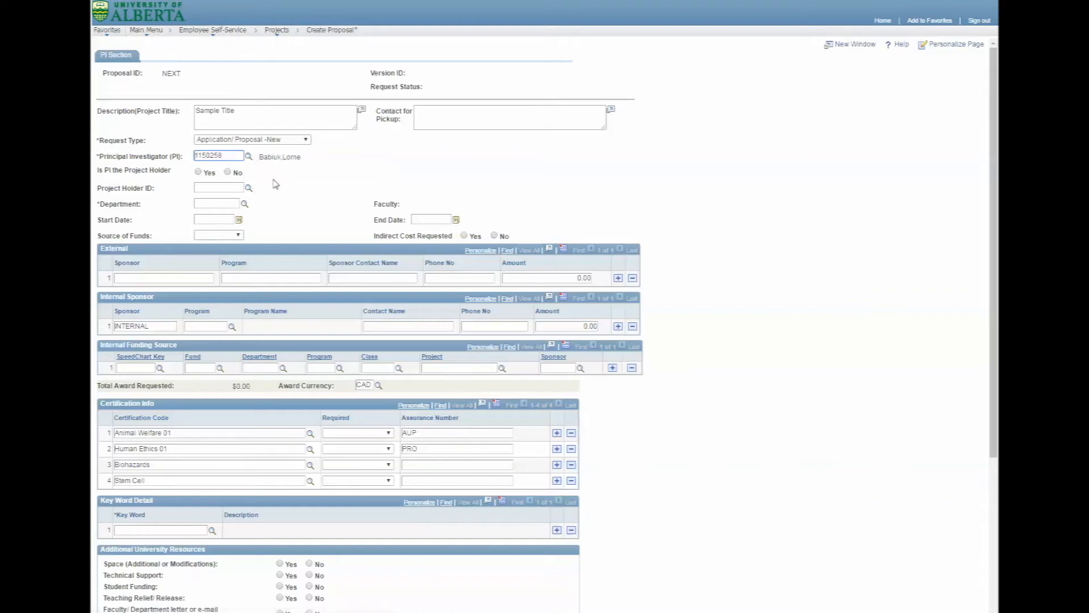
- Mark the PI as project holder, start date today (02/24/2017), end date 03/31/2019
left_click(198, 171)
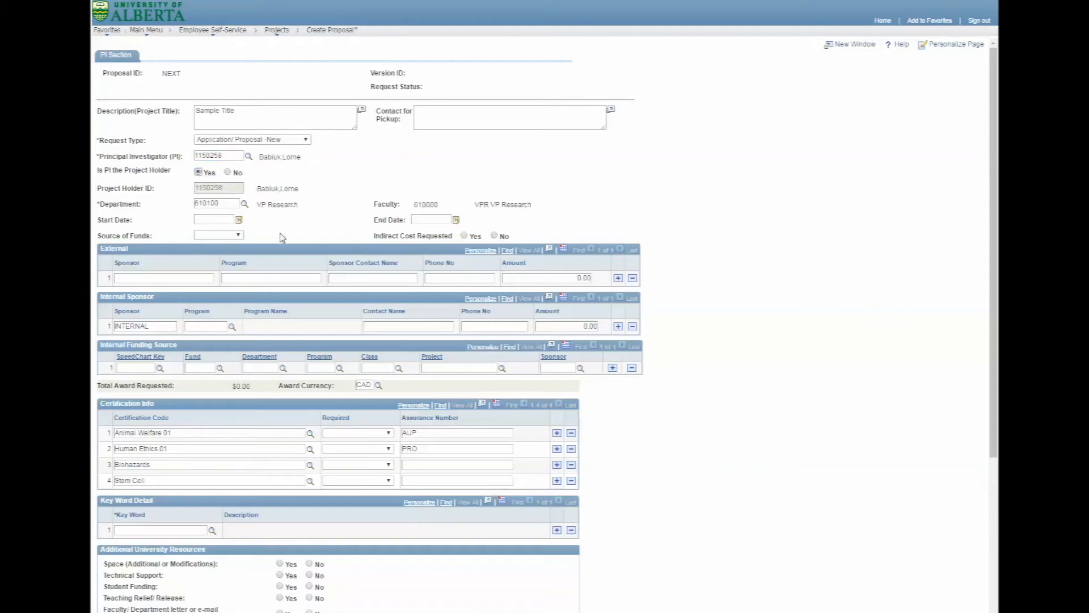
mouse_move(239, 219)
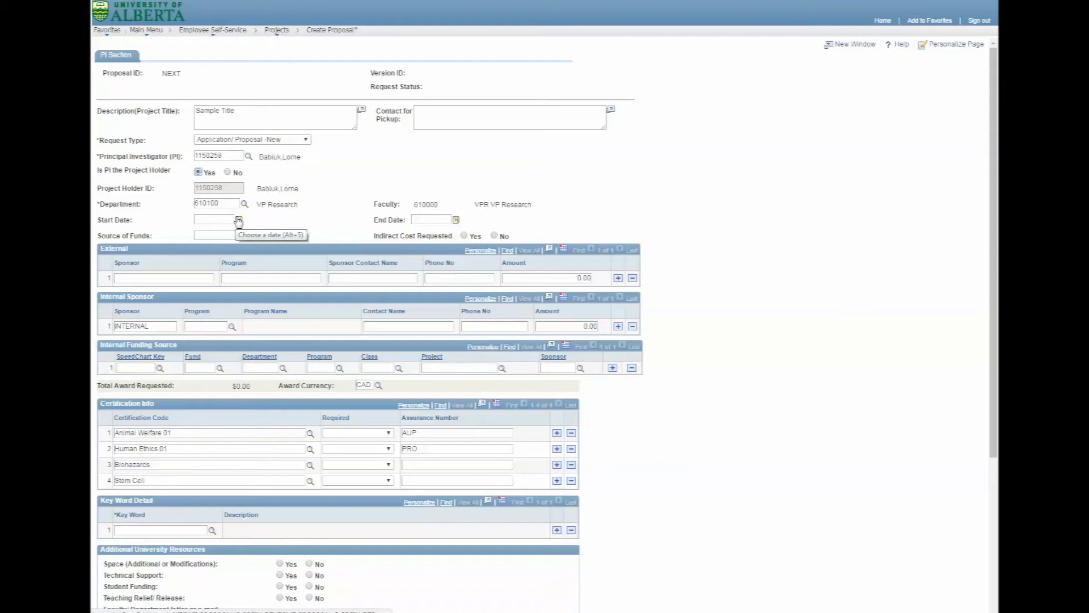
left_click(239, 219)
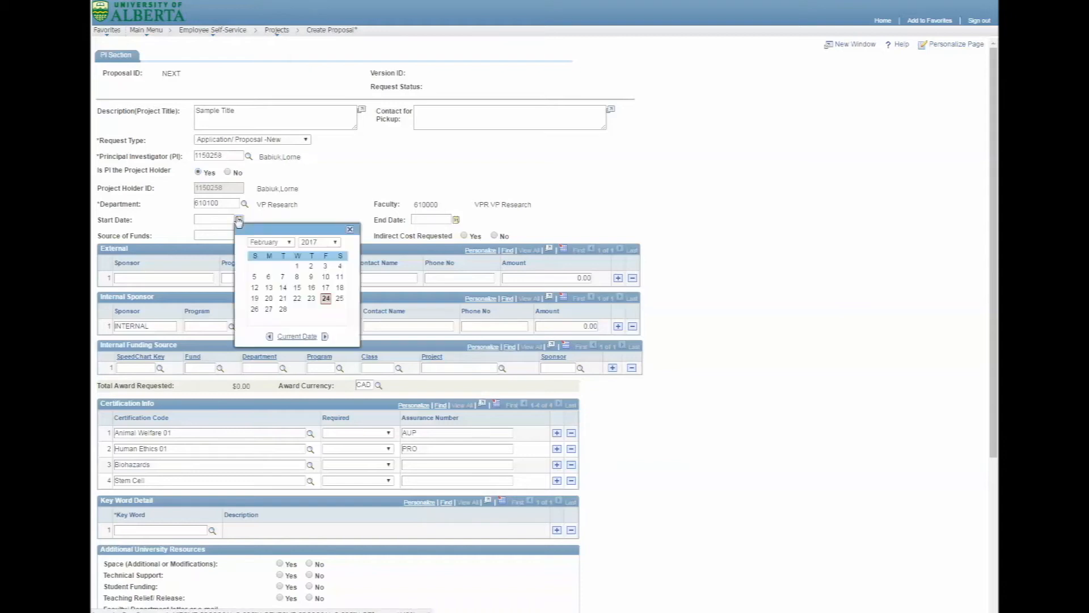
mouse_move(298, 330)
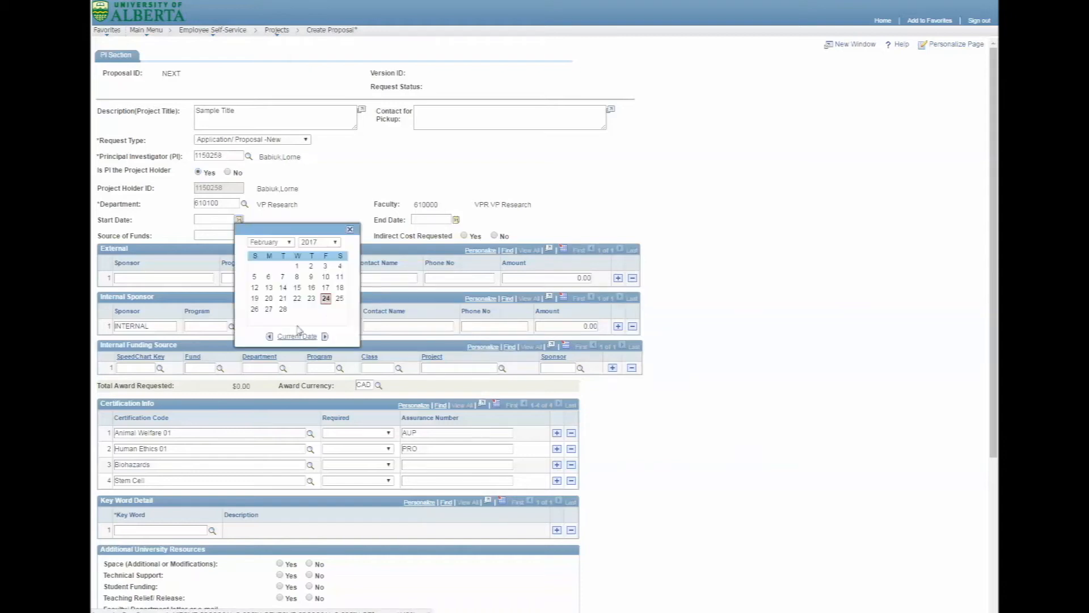
left_click(326, 299)
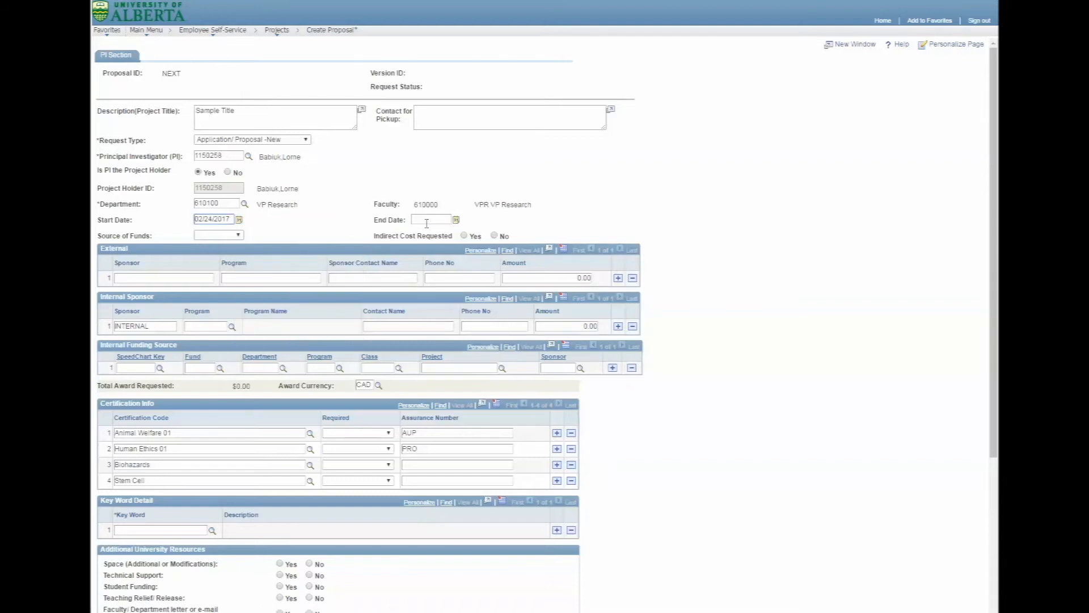
type("033")
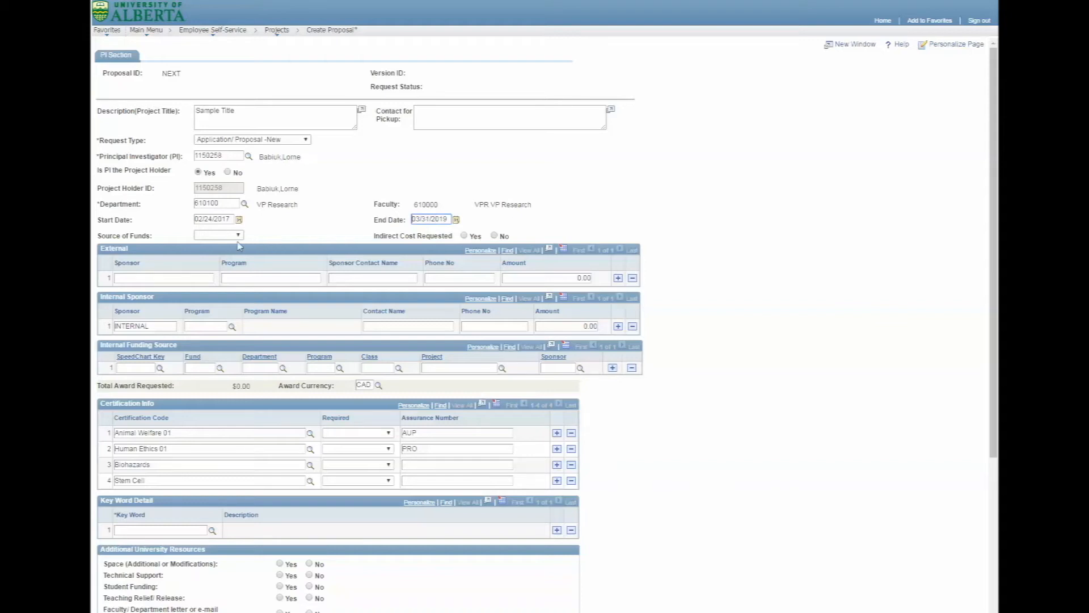
- Set External funding from CIHR Project Grant with $300,000.00 requested
left_click(239, 235)
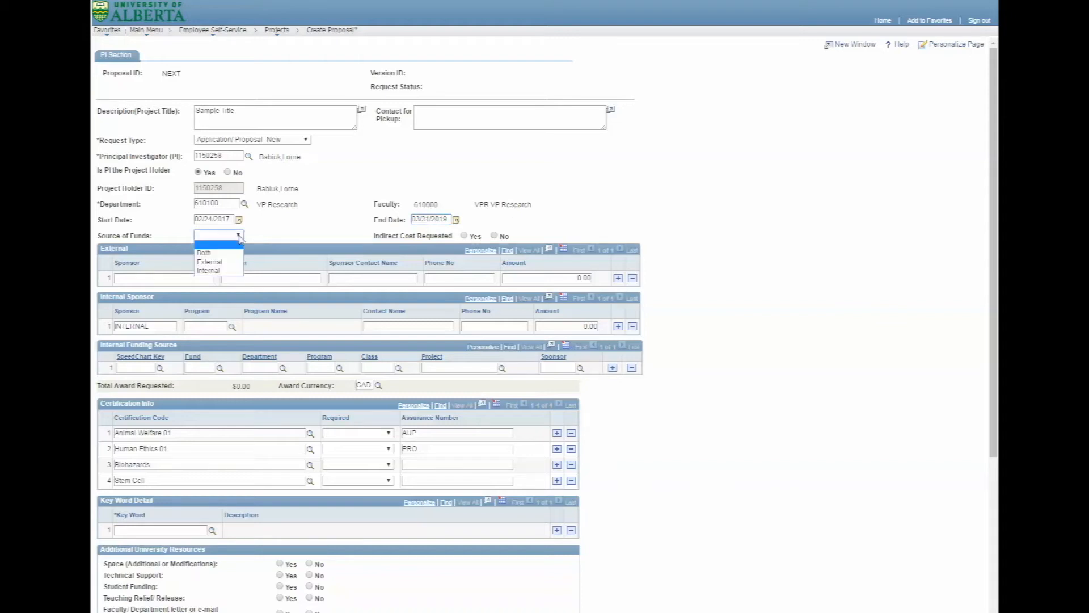
left_click(209, 261)
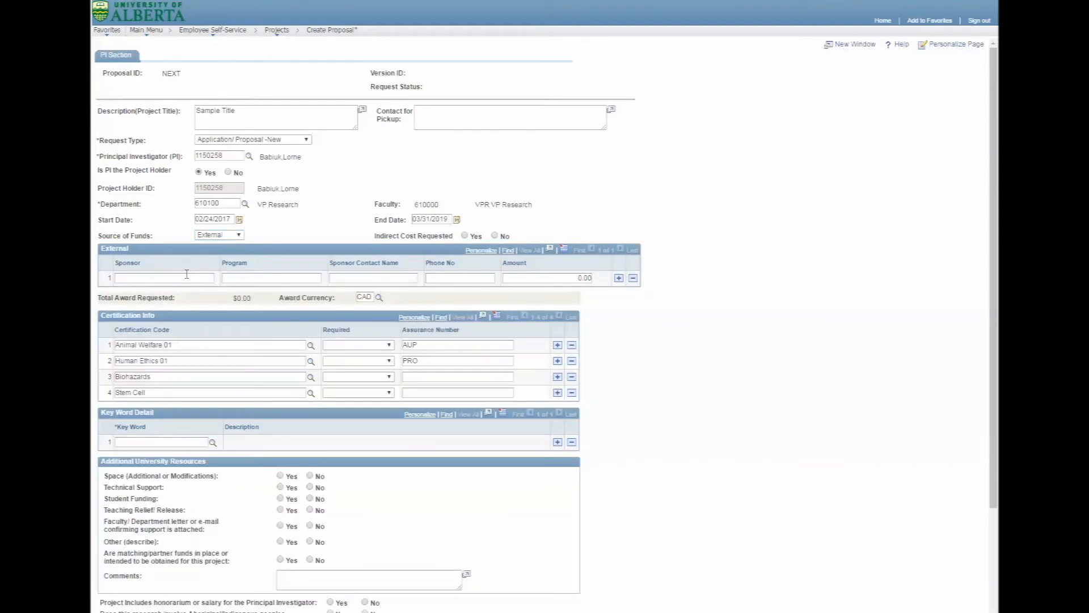
type("CIHR")
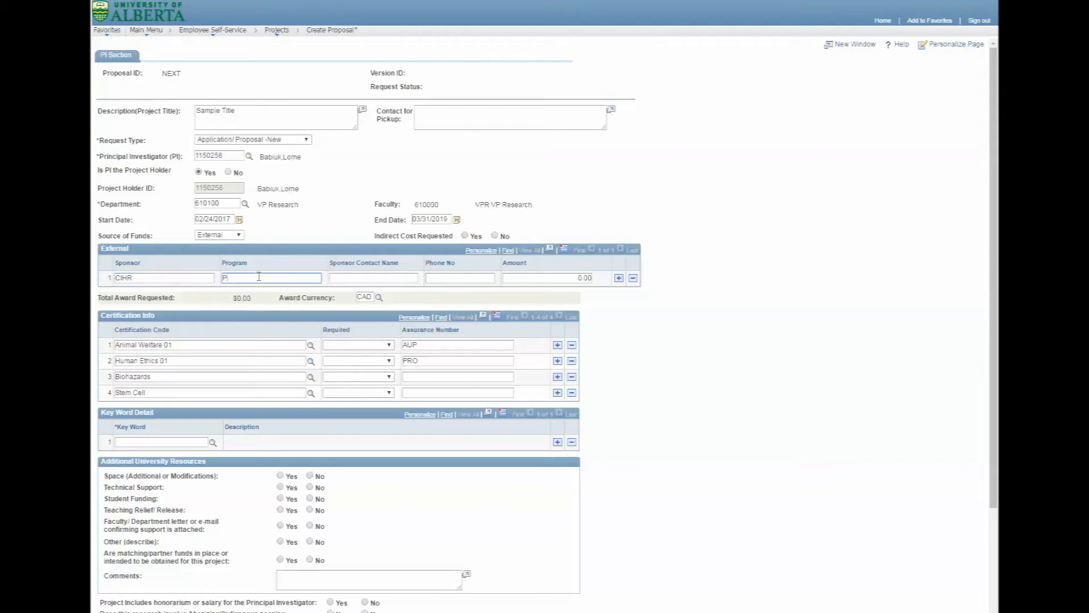
type("Project")
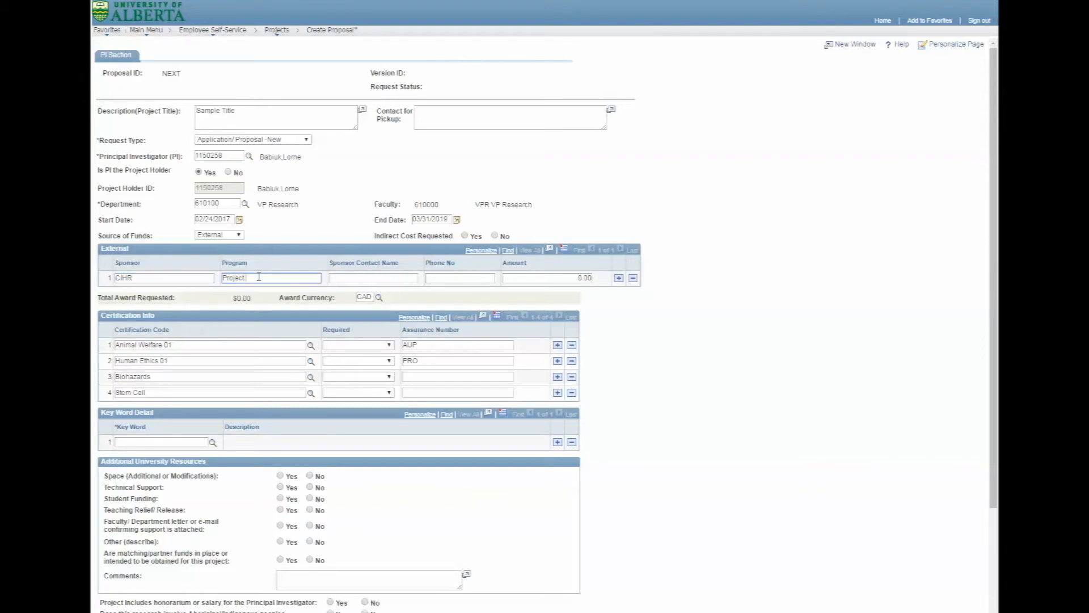
type("Grant")
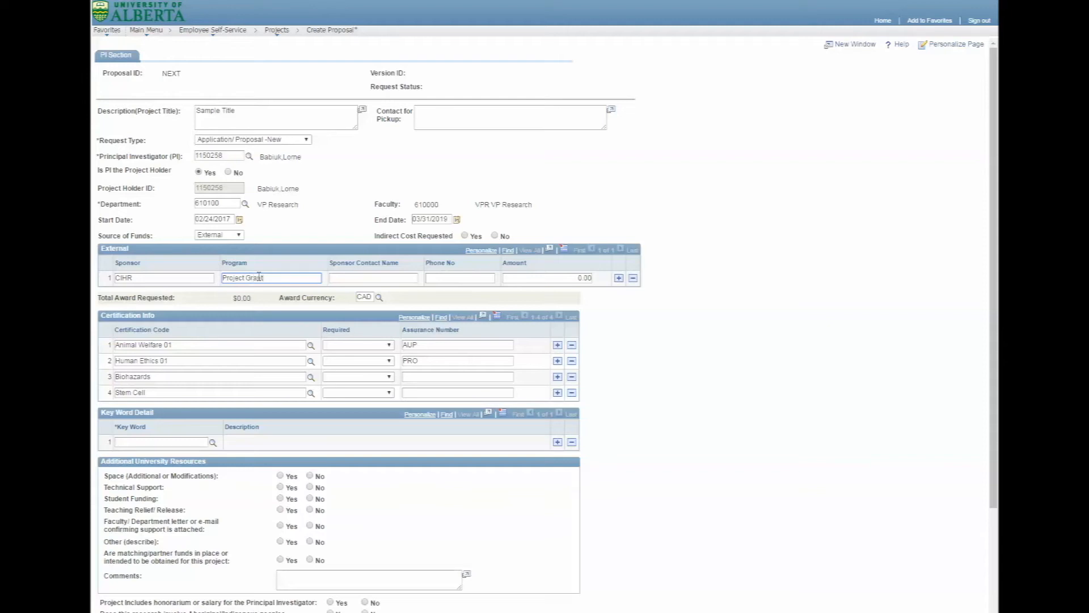
left_click(547, 278)
type("300000")
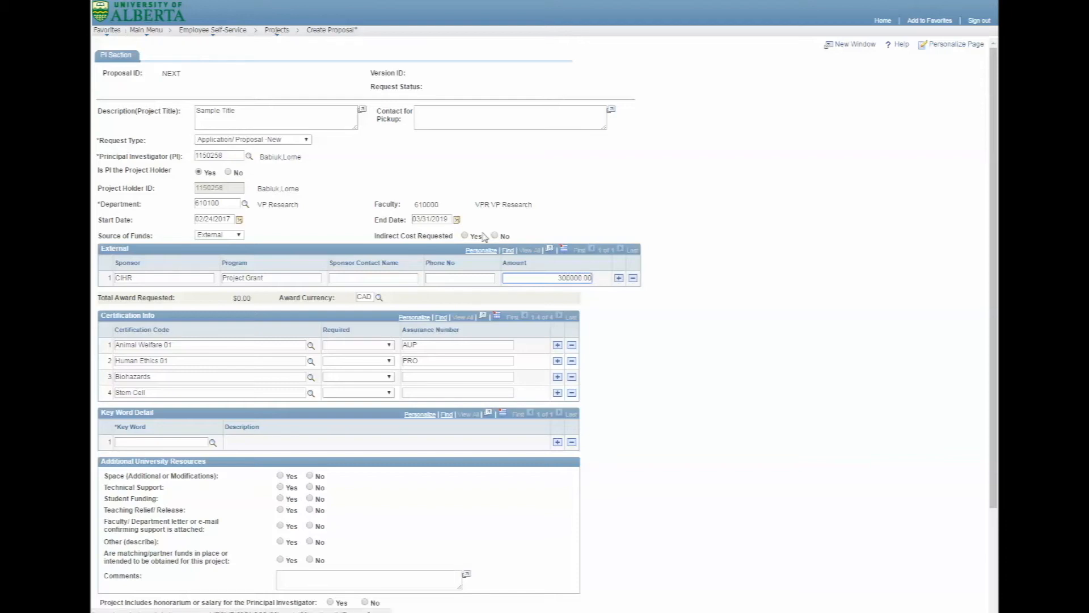
- Record 'Not permitted' as the rationale for no indirect costs
left_click(494, 236)
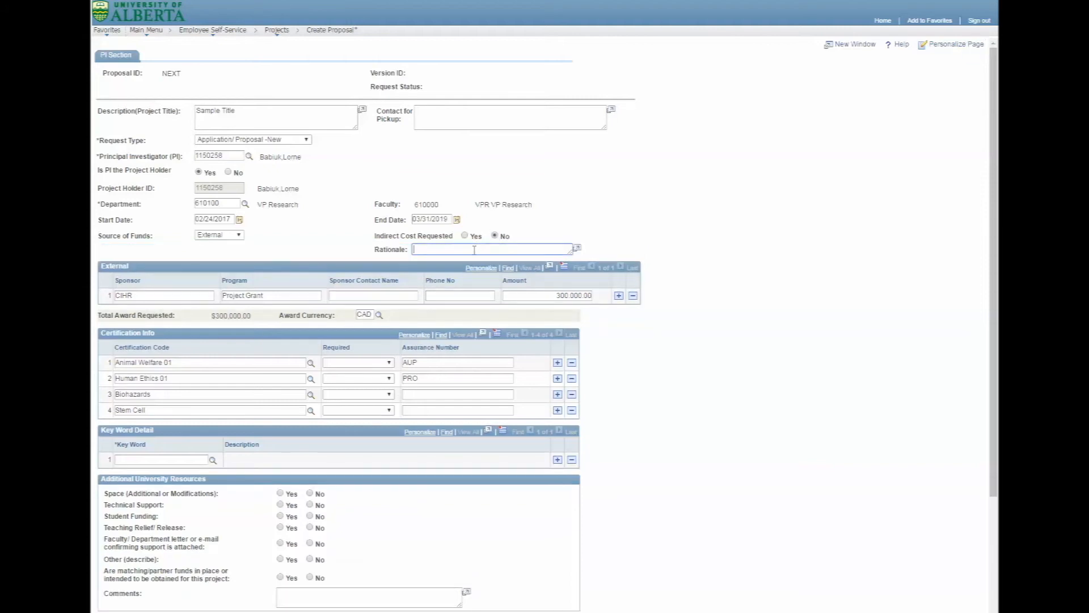
type("Not permitted")
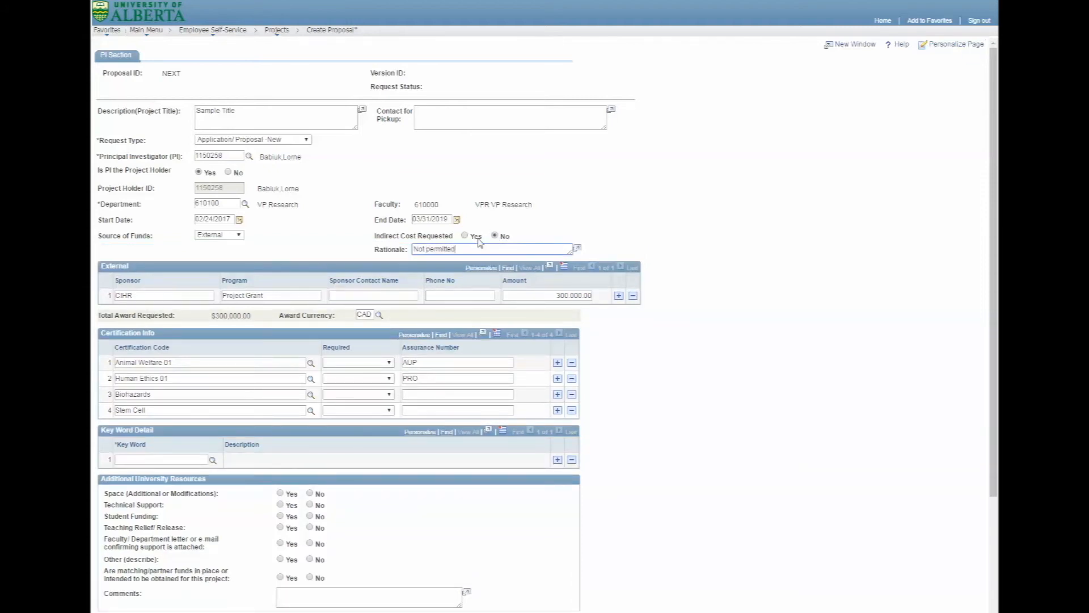
- Mark Biohazards required, other certifications not, and answer No to all resource, honorarium and Indigenous questions
scroll("down", 3)
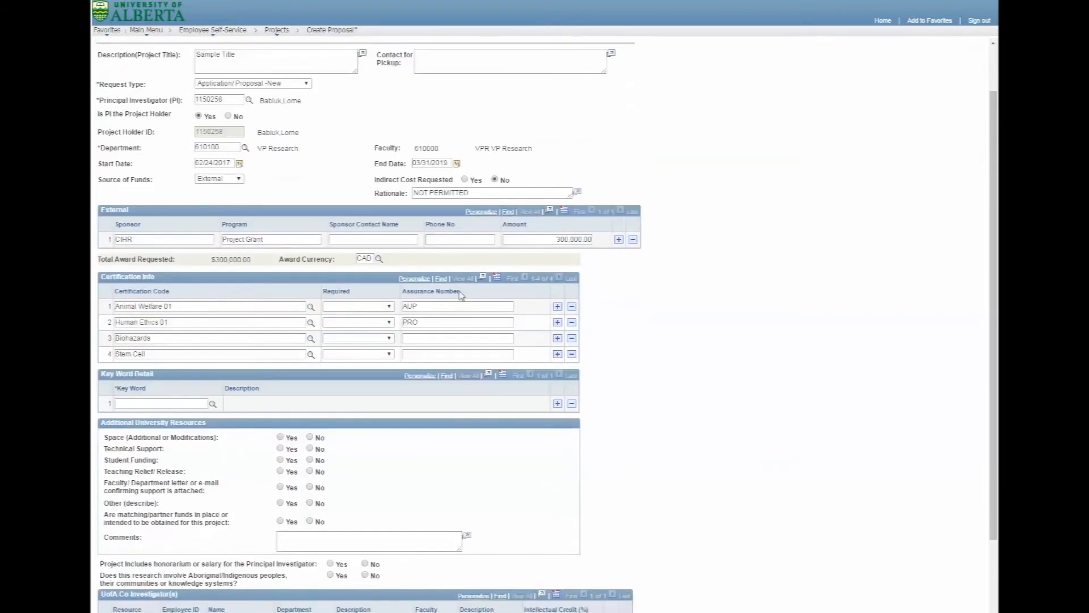
scroll("down", 3)
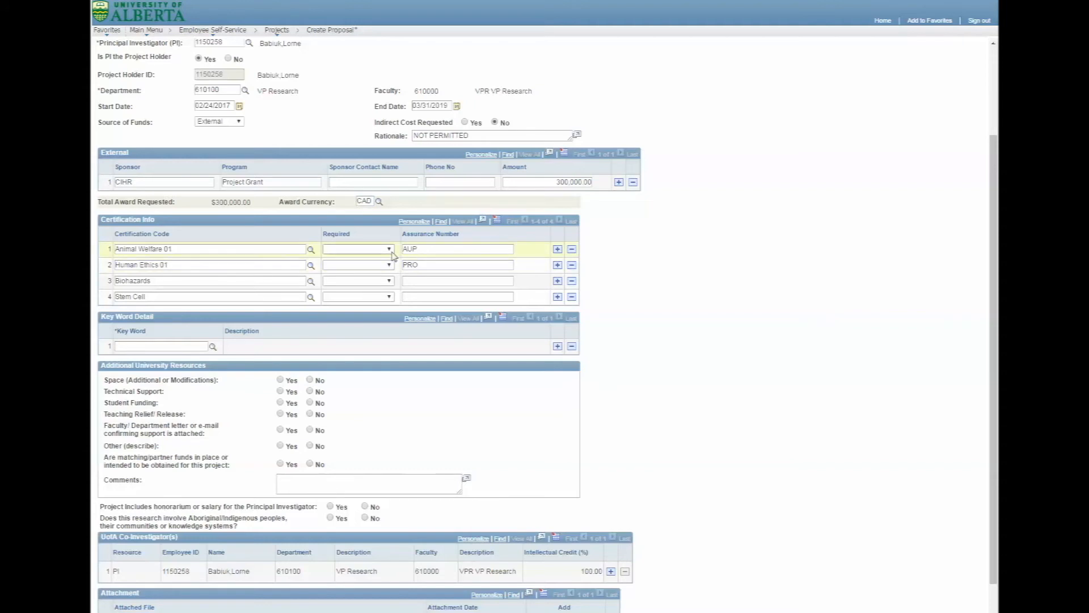
scroll("down", 3)
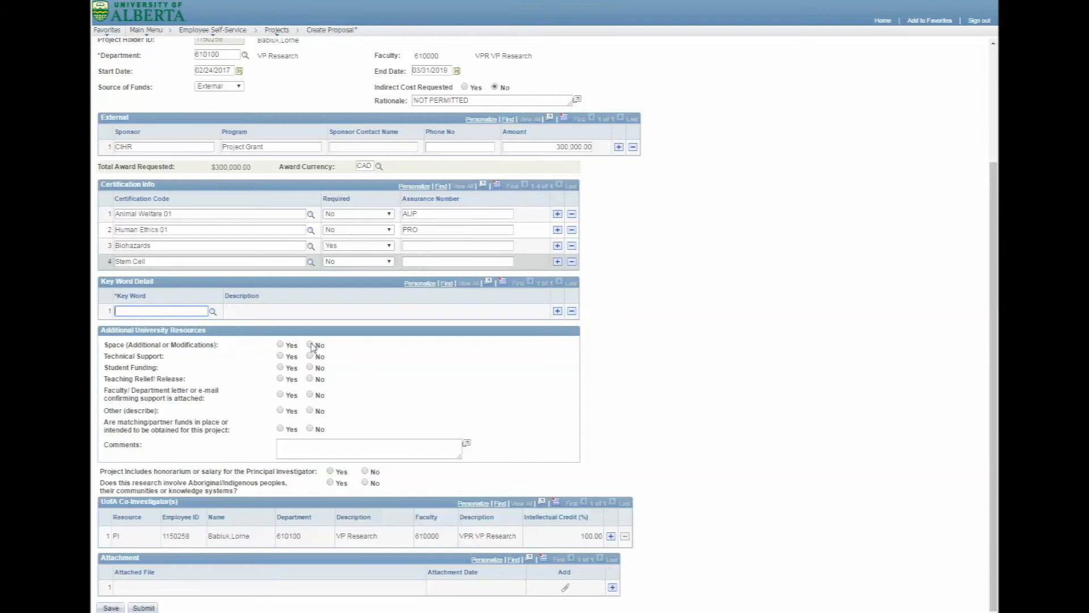
left_click(309, 345)
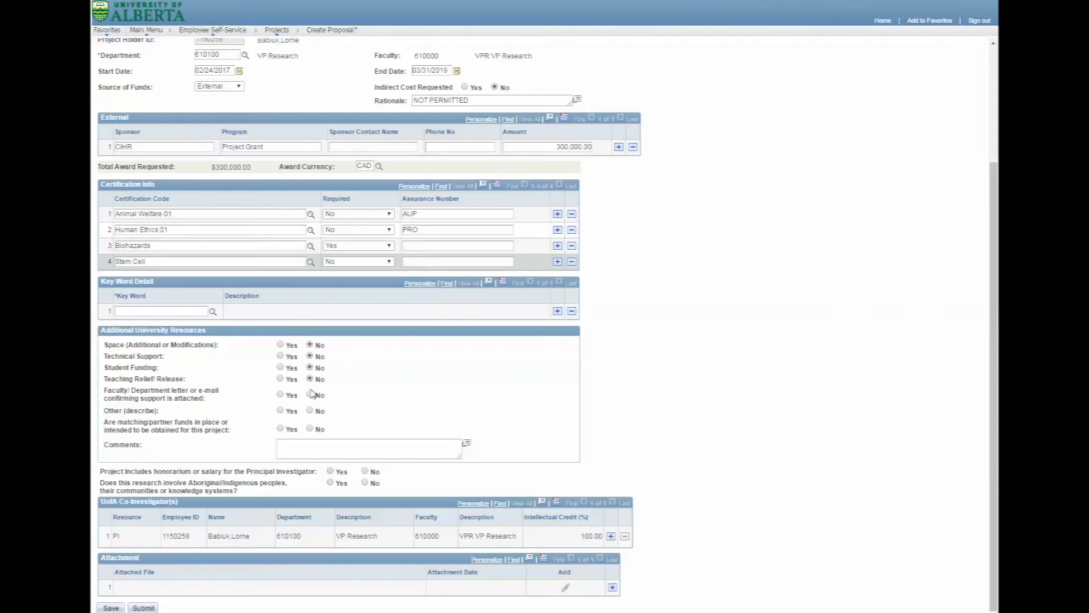
left_click(310, 429)
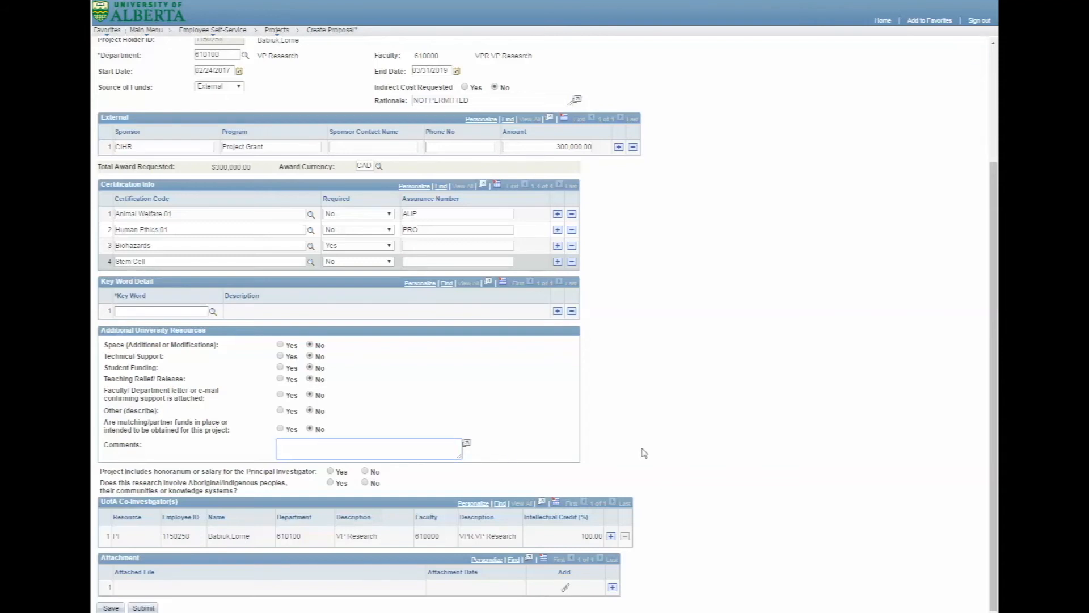
mouse_move(524, 468)
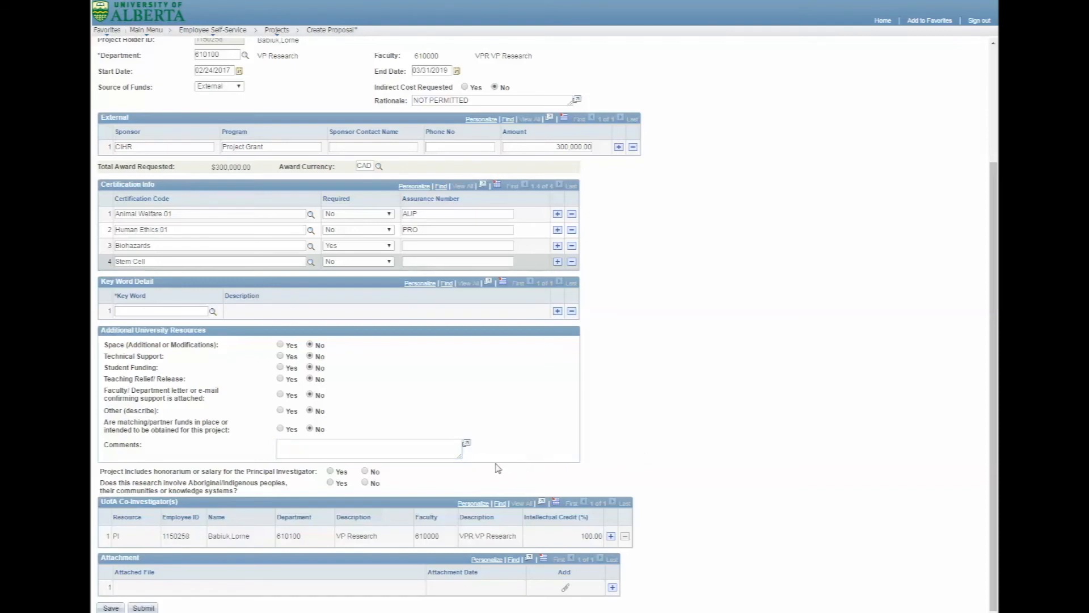
left_click(365, 483)
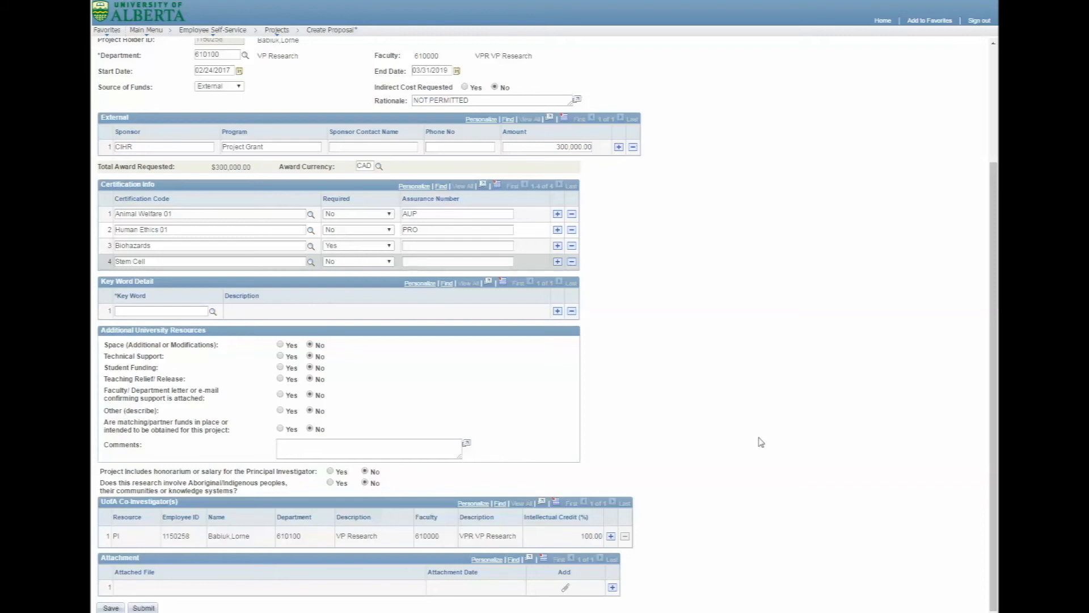
mouse_move(729, 503)
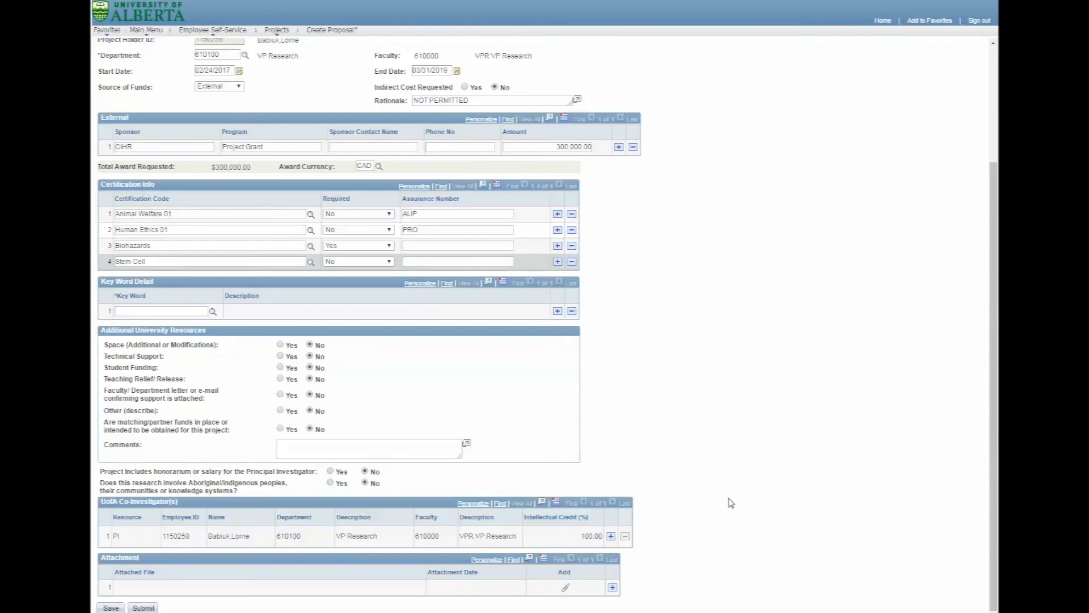
mouse_move(611, 536)
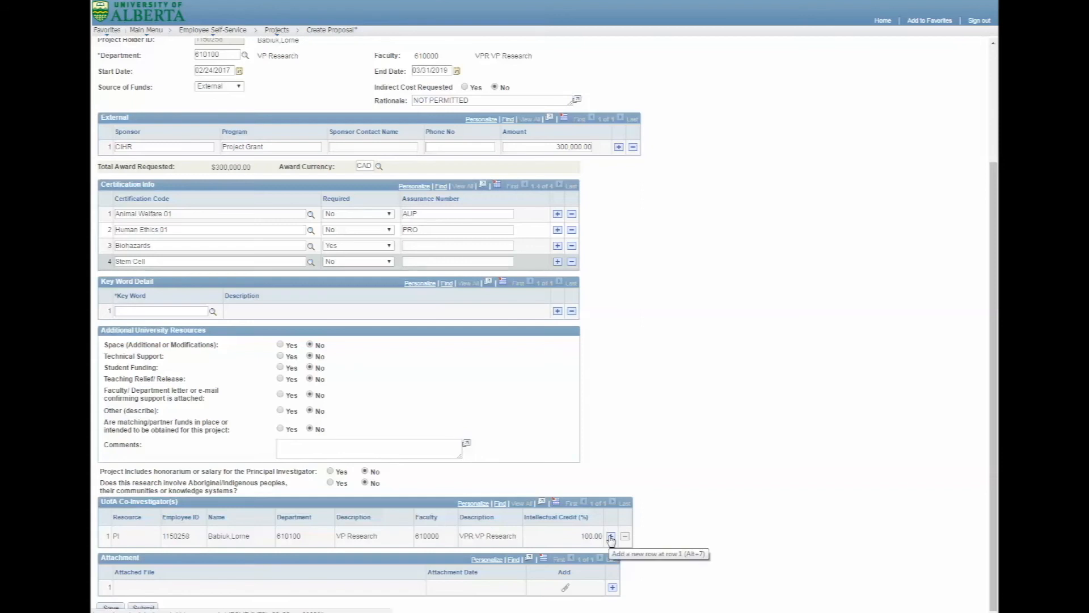
- Add a second co-investigator row by employee ID, populating a Co-PI from MED Surgery
left_click(610, 538)
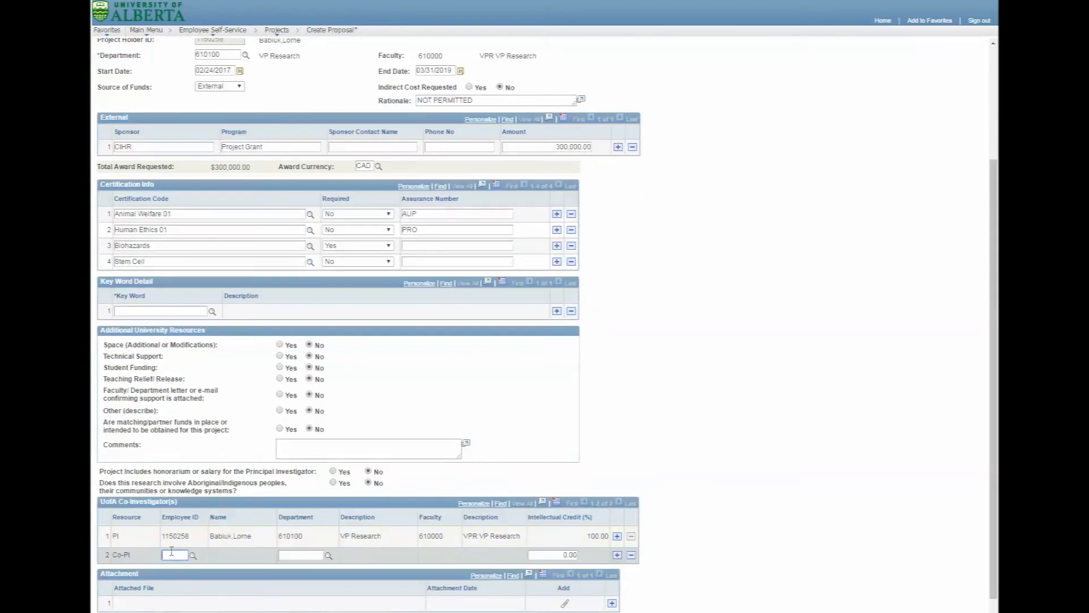
type("119")
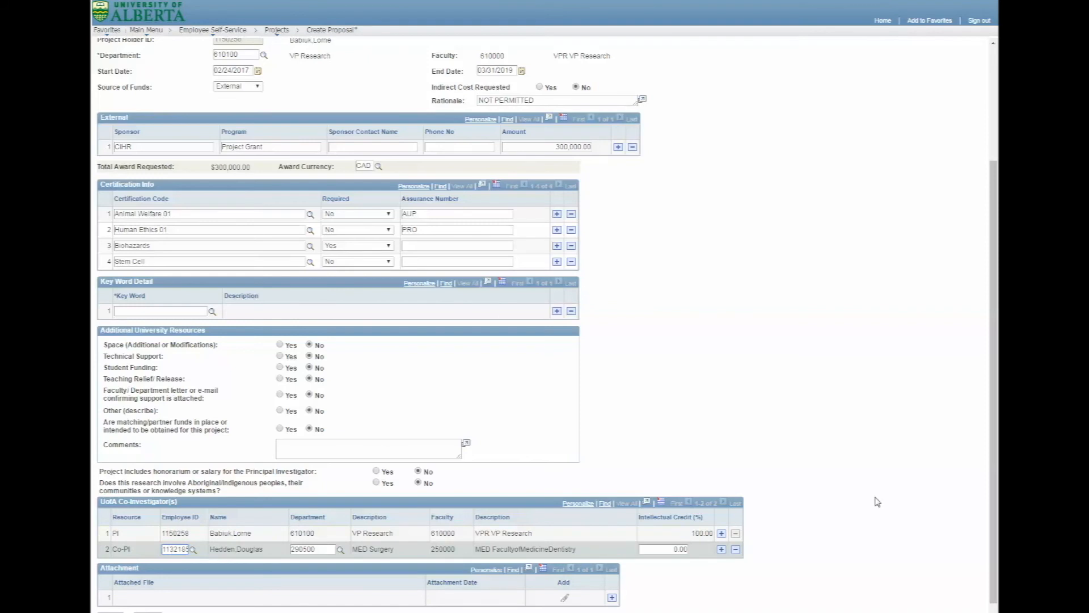
scroll("down", 3)
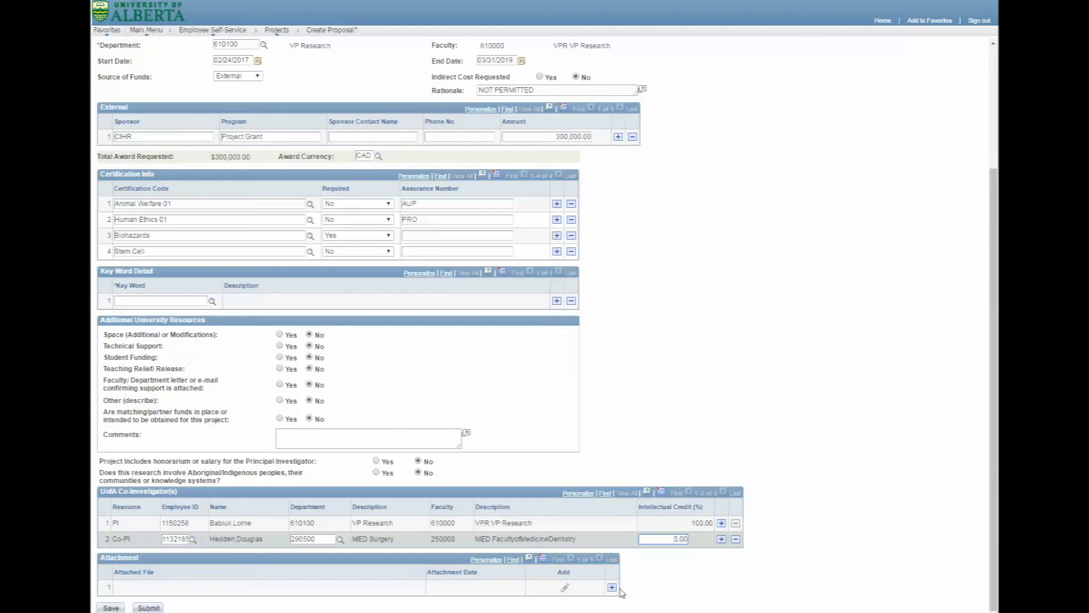
mouse_move(662, 582)
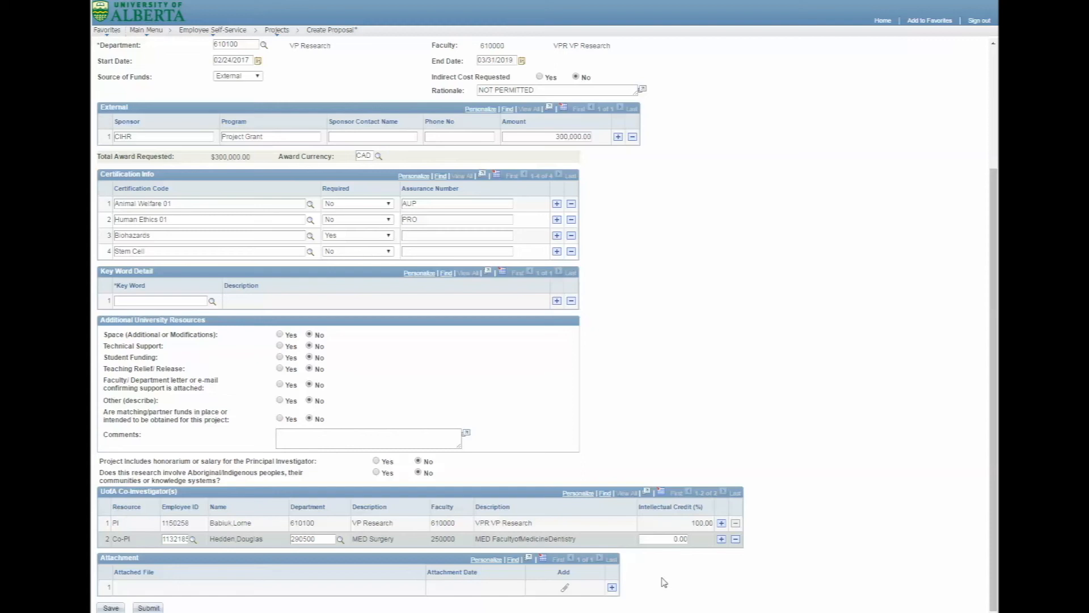
mouse_move(166, 606)
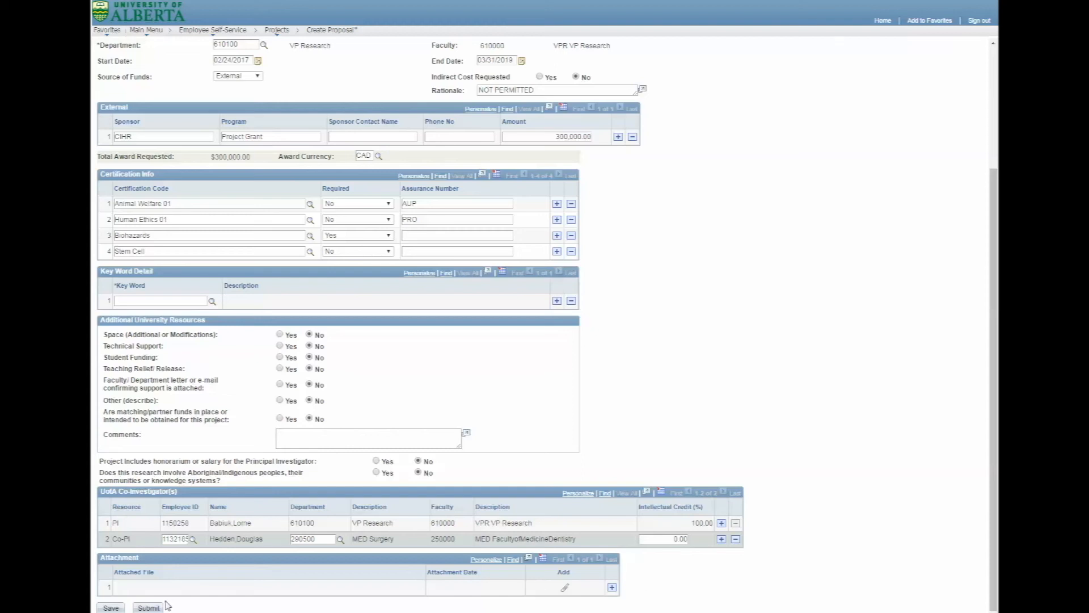
- Save the proposal, which assigns proposal ID RES0035825 with status Saved
left_click(111, 606)
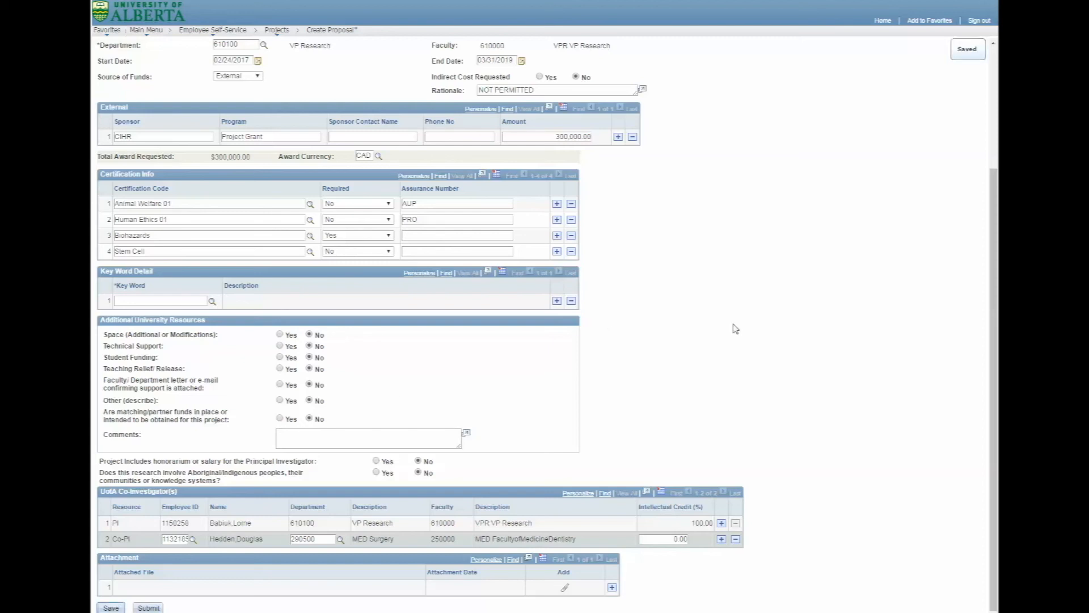
scroll("up", 3)
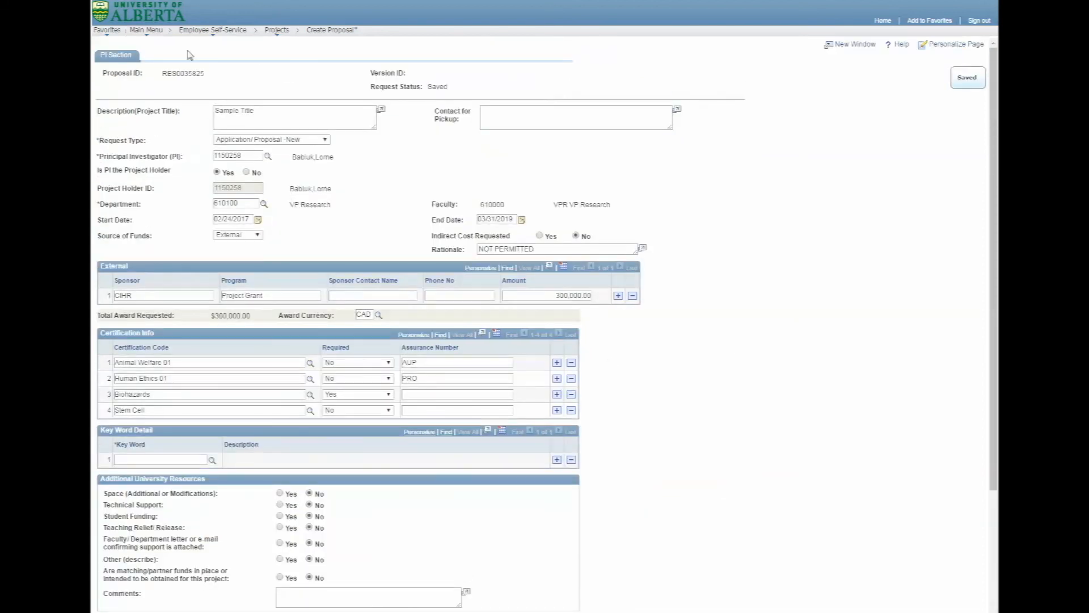
double_click(183, 72)
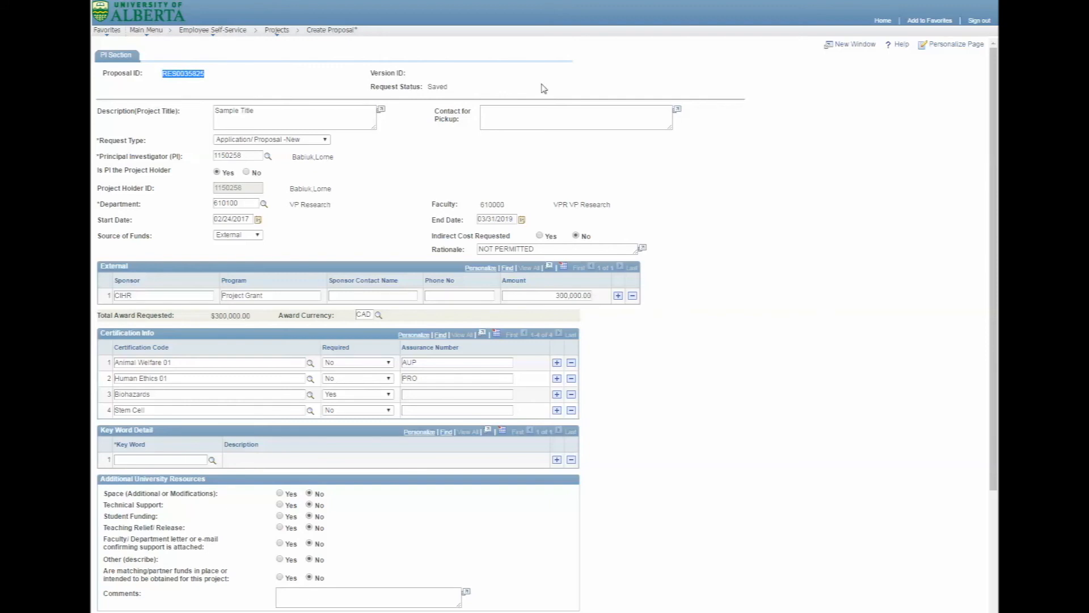
mouse_move(784, 313)
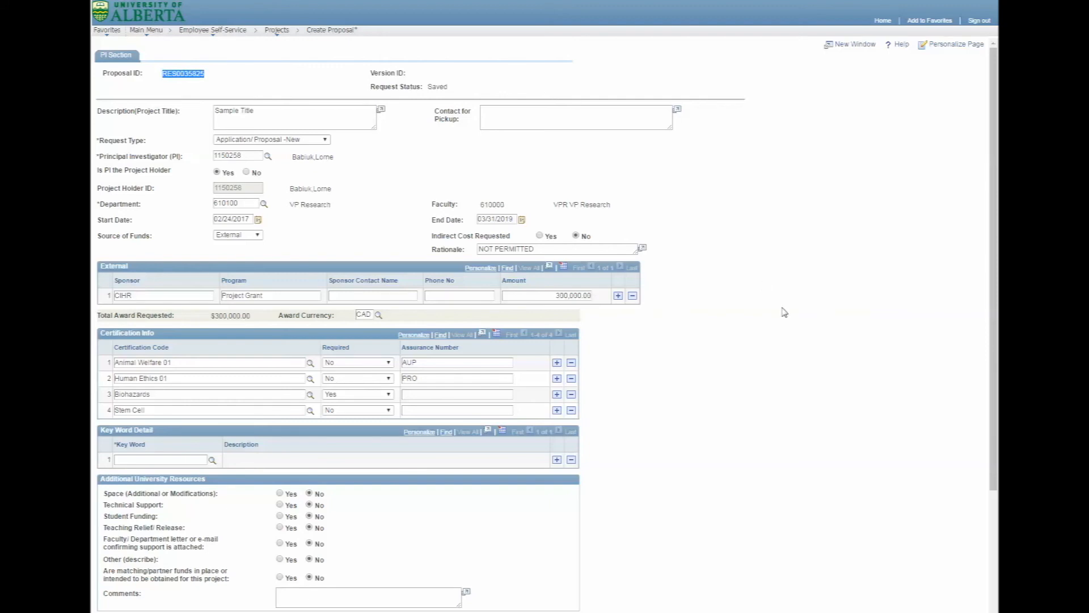
scroll("down", 3)
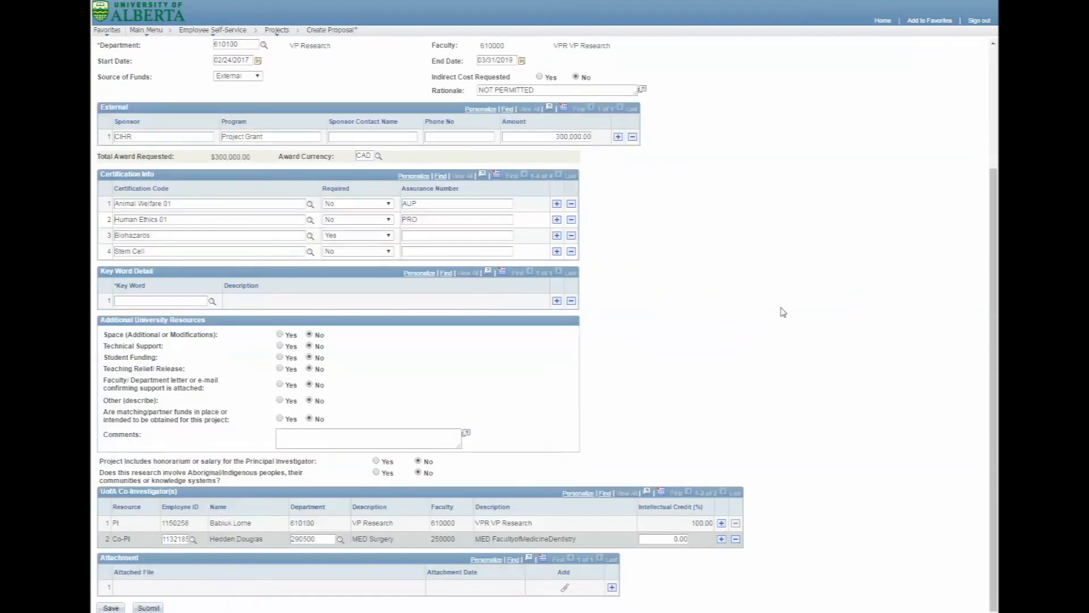
- Submit the proposal, locking its fields, and generate the printable signature report
left_click(147, 607)
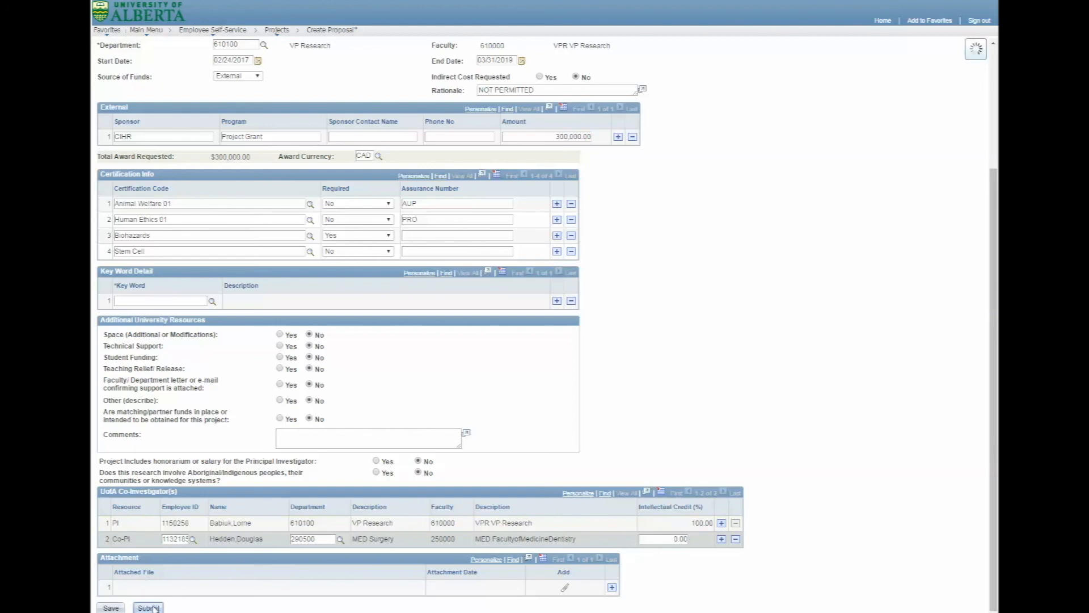
left_click(148, 607)
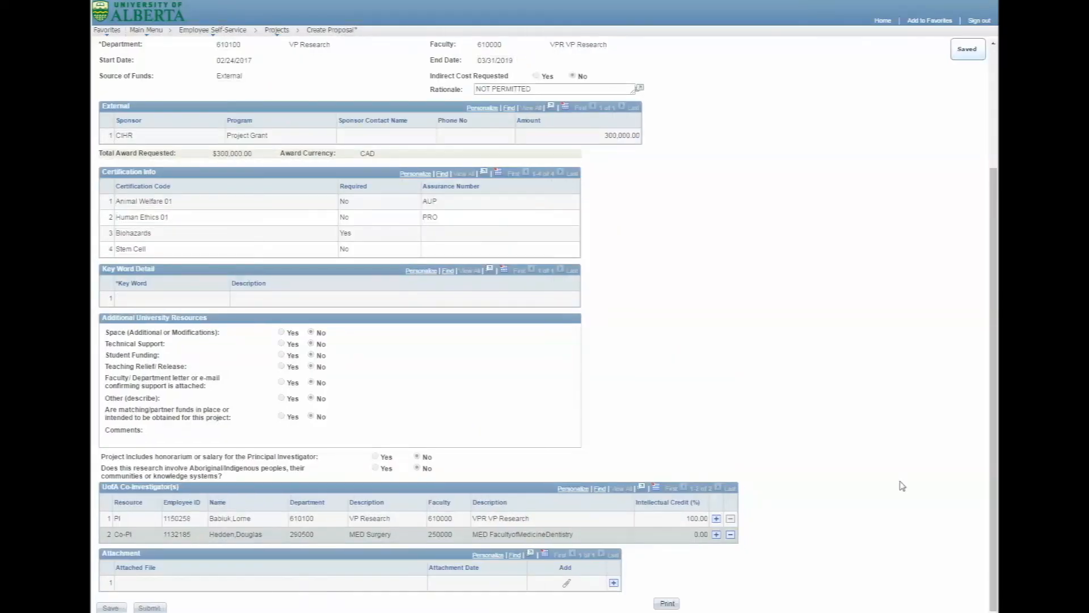
left_click(666, 603)
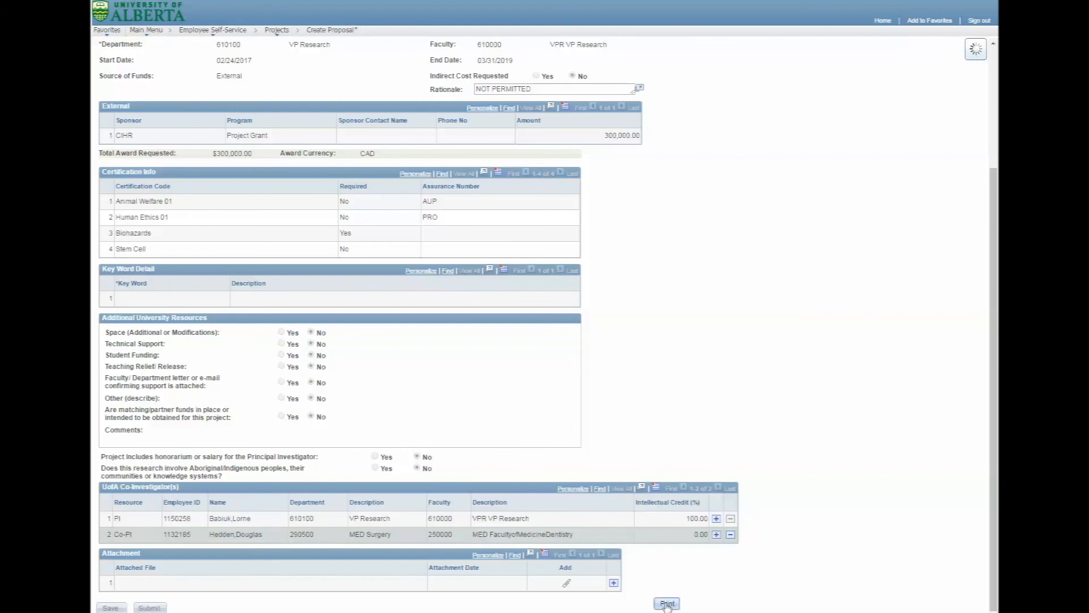
- View both pages of the ZGM_EXPR_RPT.pdf signature report for RES0035825
left_click(666, 603)
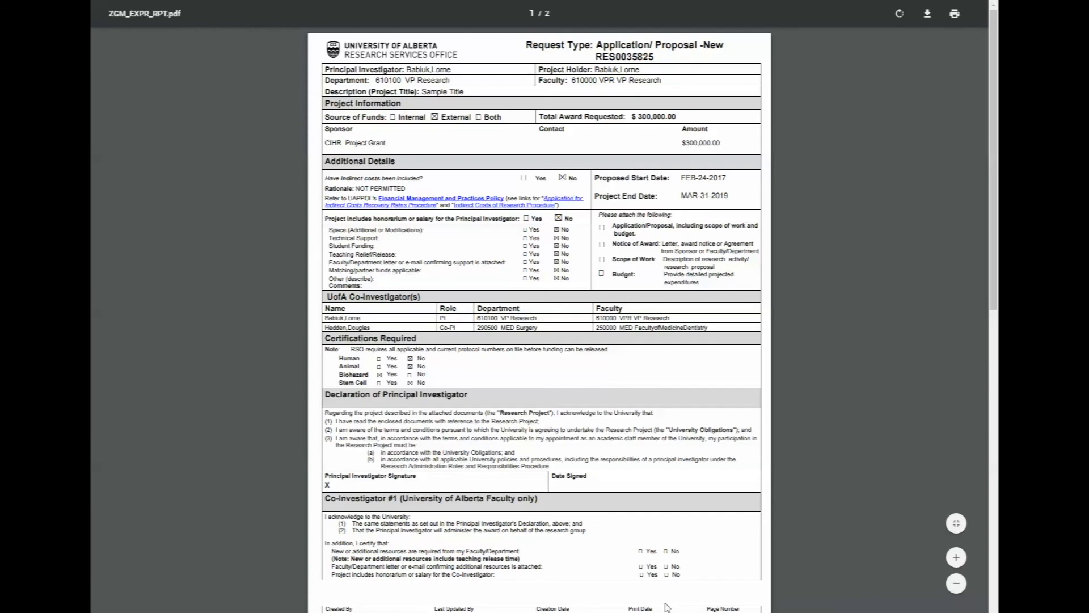
mouse_move(847, 399)
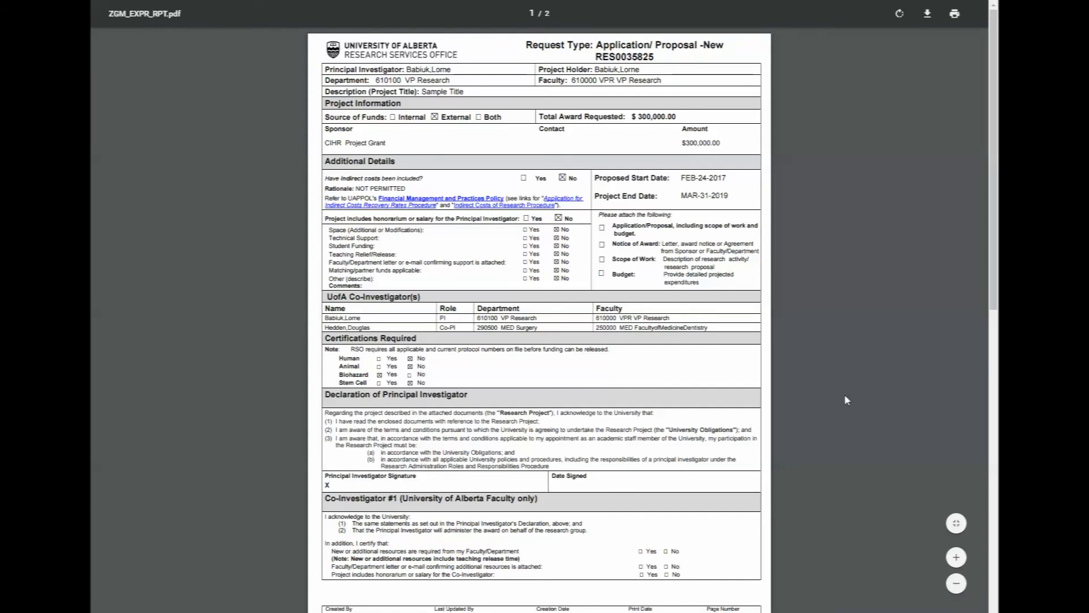
scroll("down", 3)
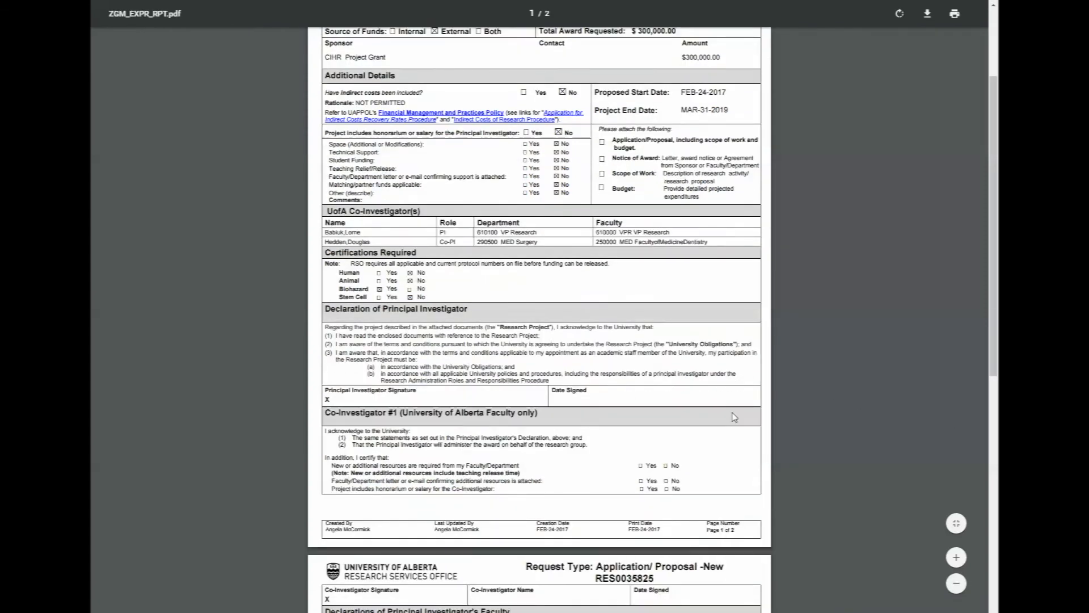
scroll("down", 3)
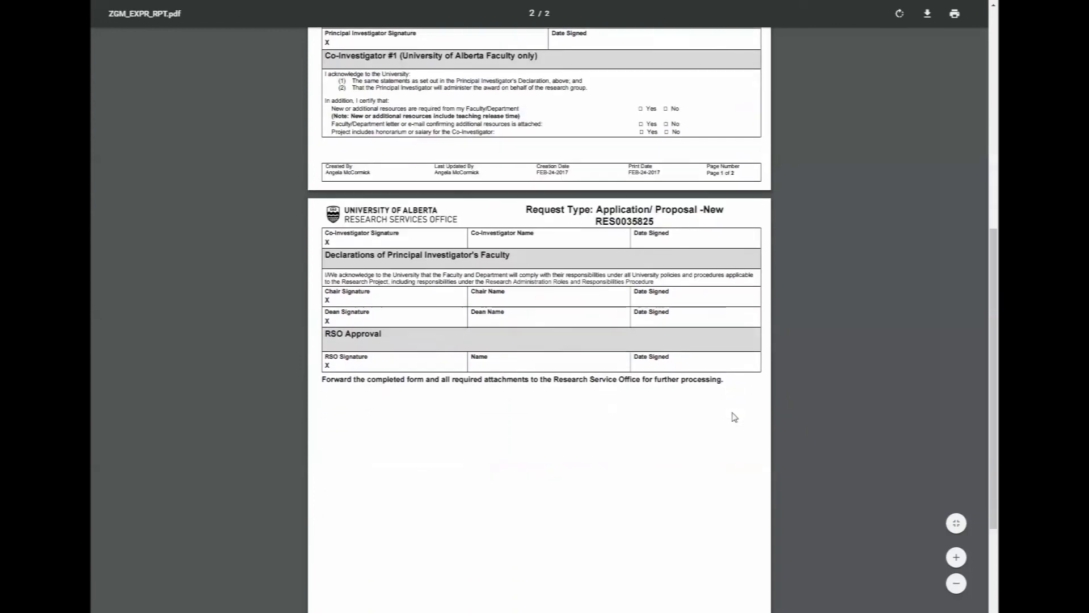
scroll("up", 3)
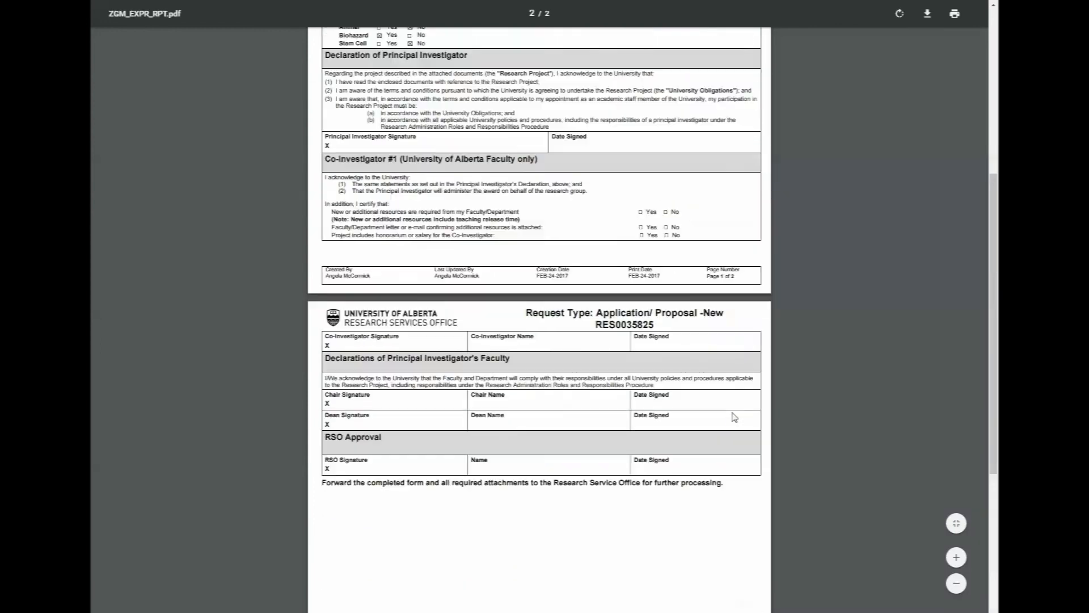
scroll("up", 3)
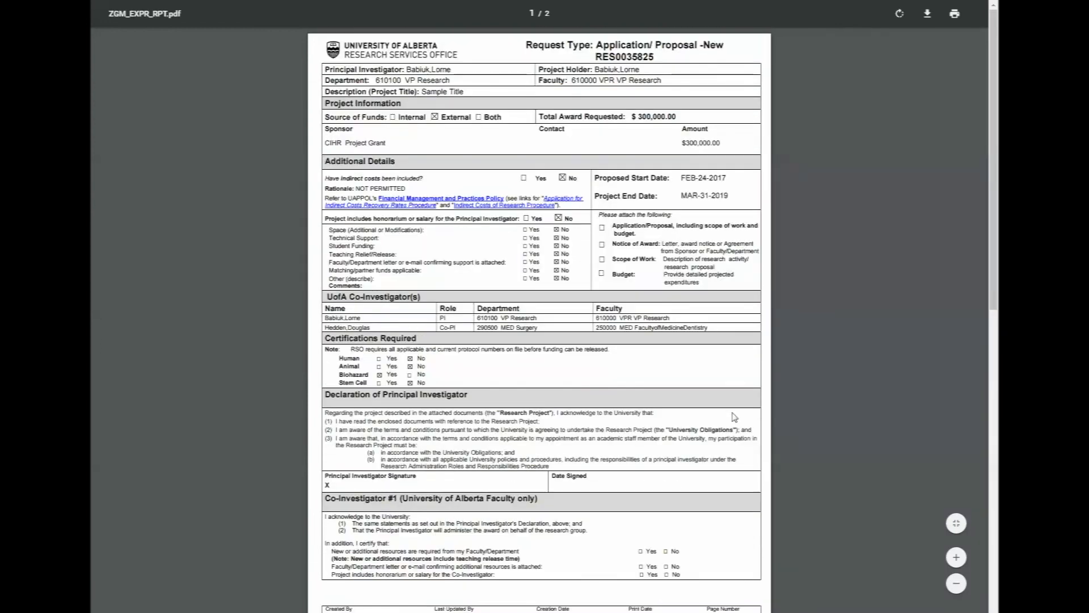